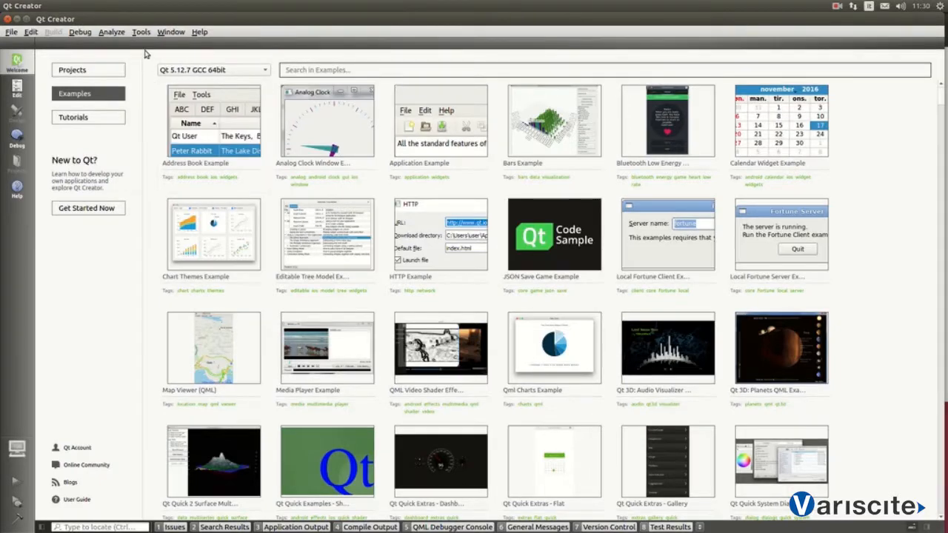
Open the Devices page in Options and start adding a new device
left_click(140, 32)
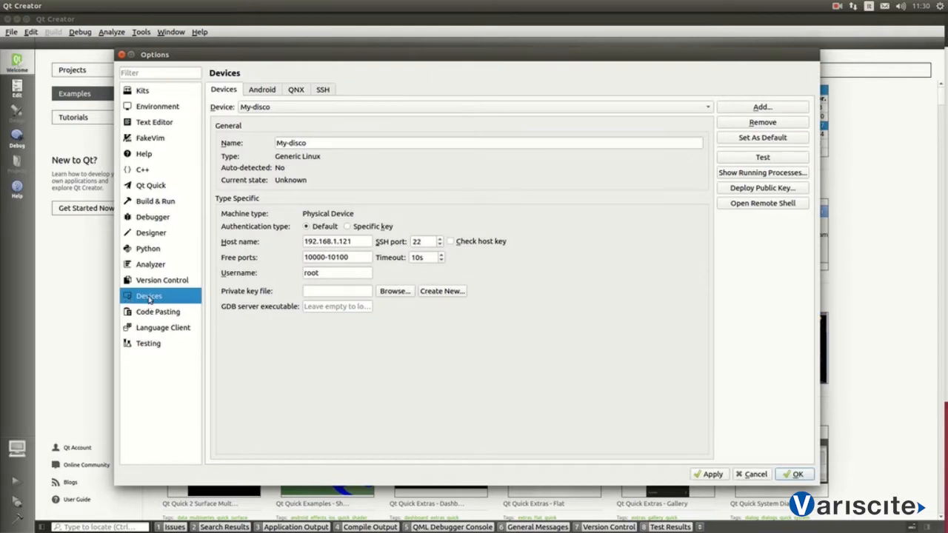
mouse_move(458, 104)
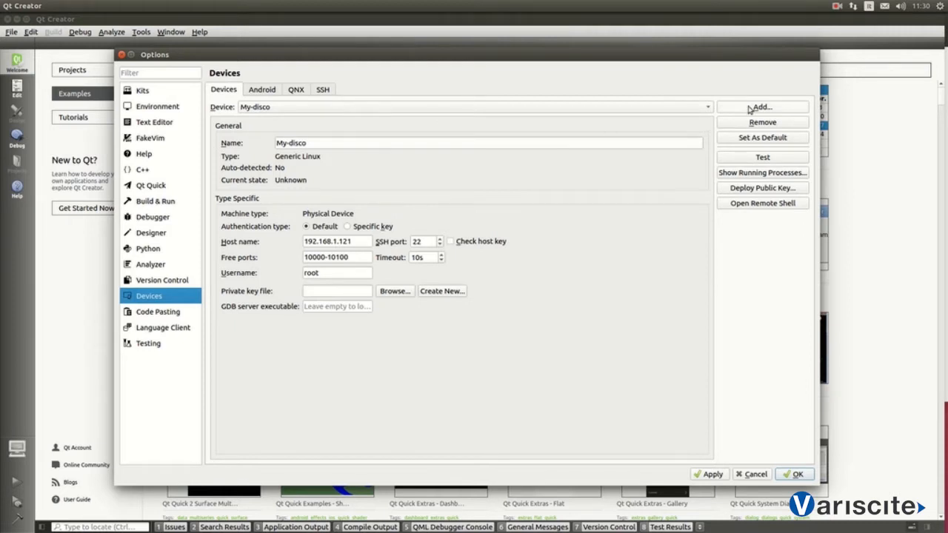
left_click(763, 106)
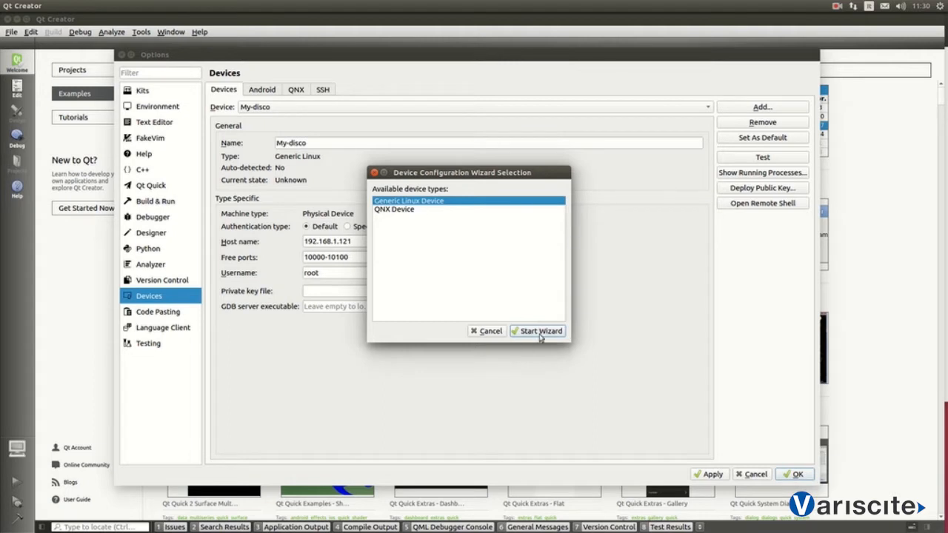
Start the Generic Linux device wizard and name the device My_Imx_Board
left_click(537, 331)
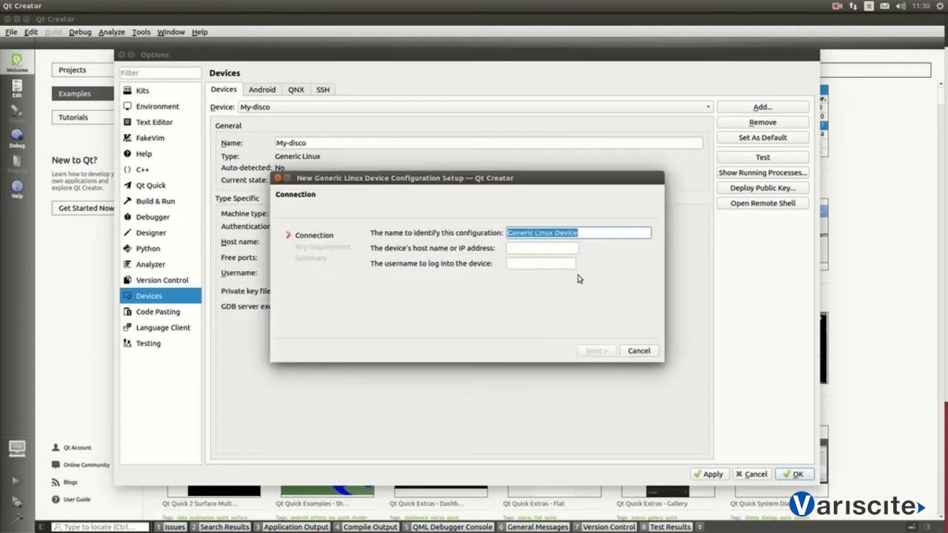
type("My")
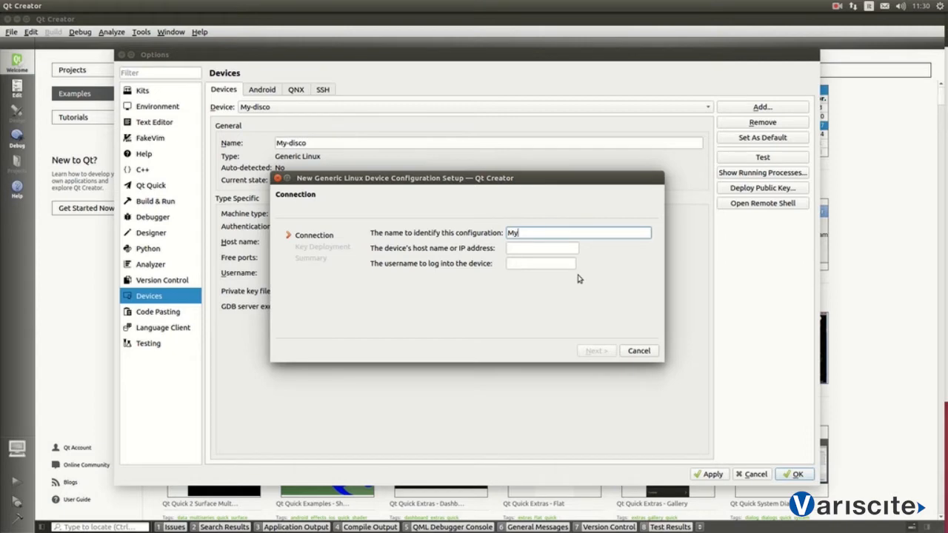
type("_Imx")
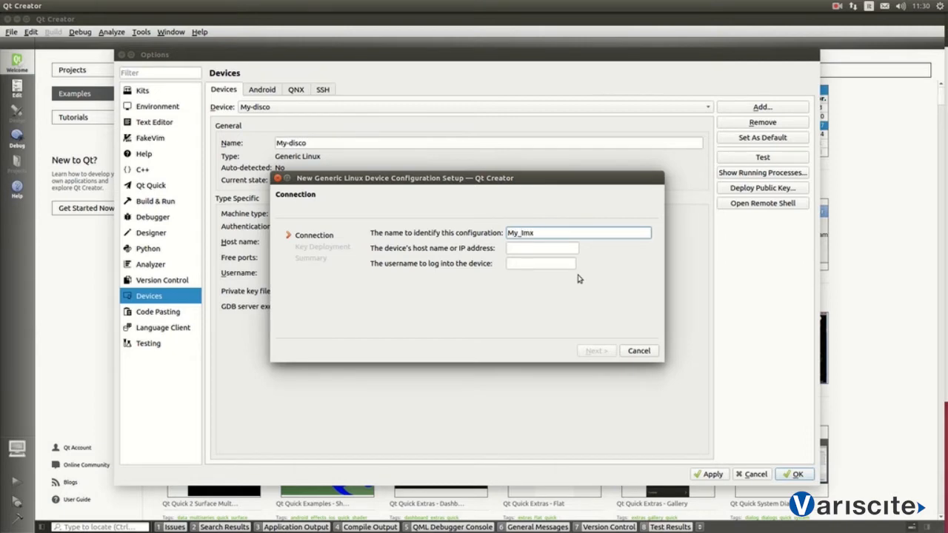
type("_Board")
left_click(542, 248)
type("192.168.1.131")
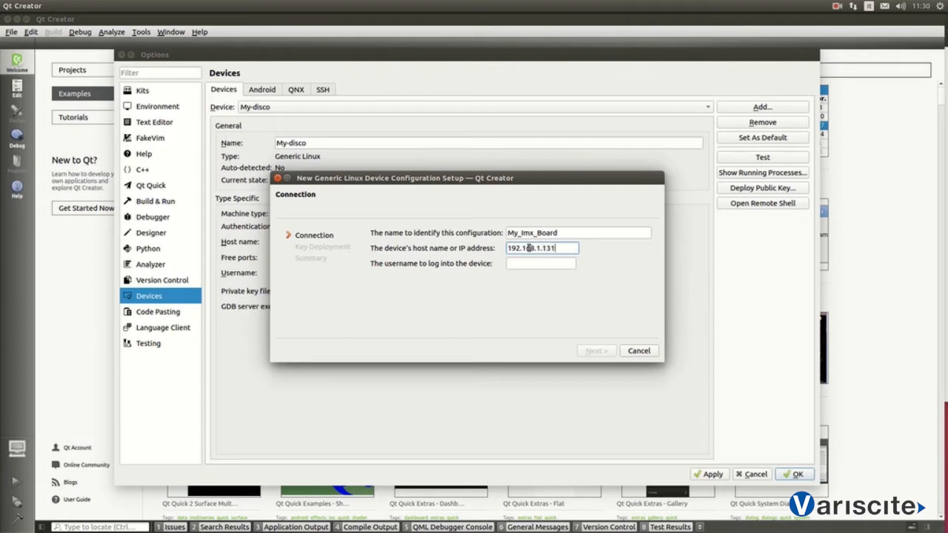
Set the device login user to root and advance past key deployment to the summary
left_click(540, 264)
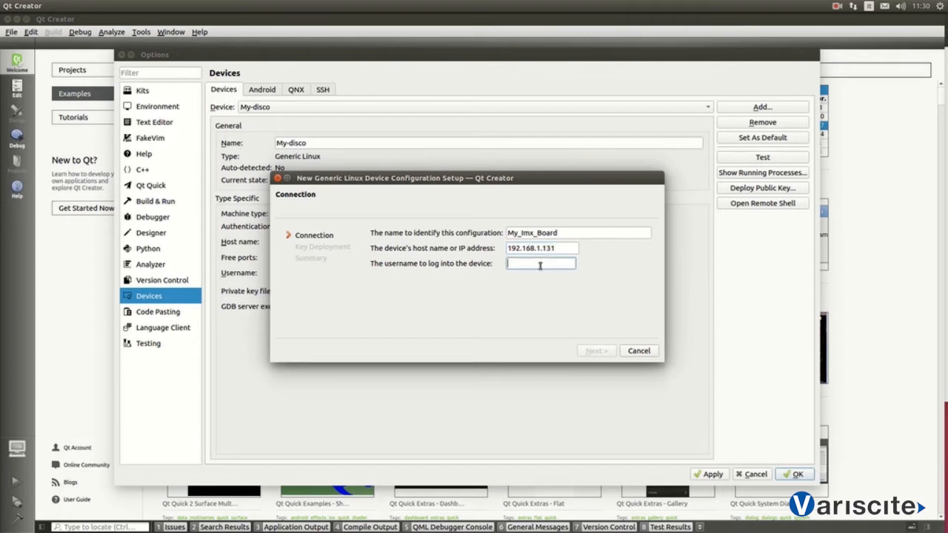
type("r")
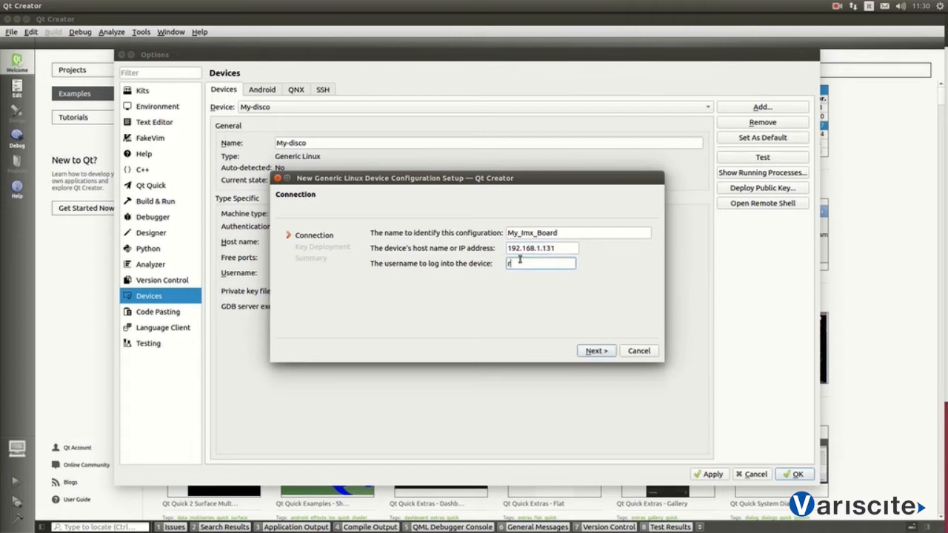
type("oot")
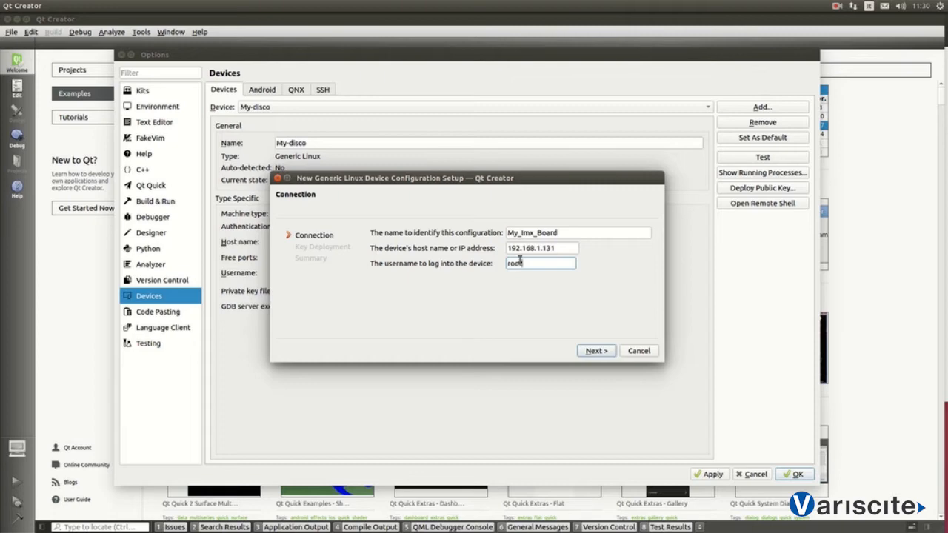
left_click(596, 350)
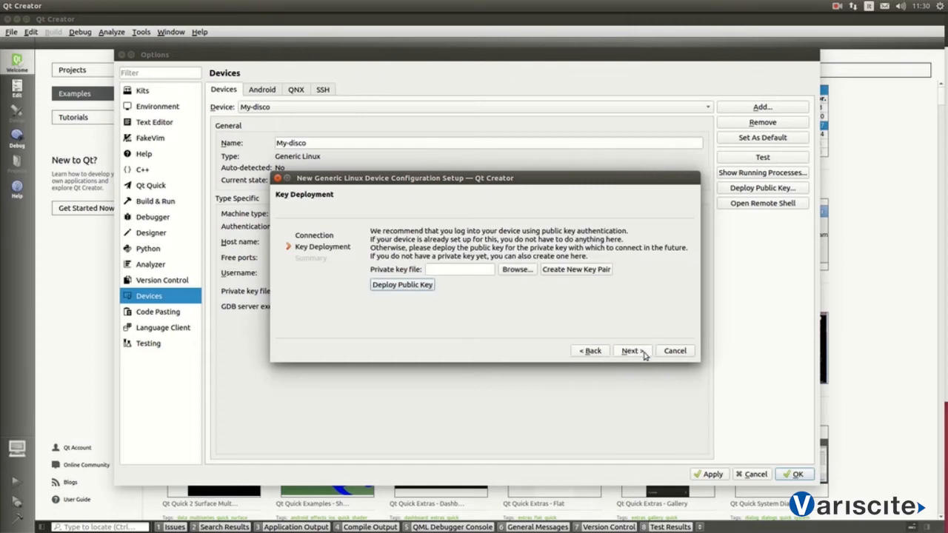
left_click(630, 351)
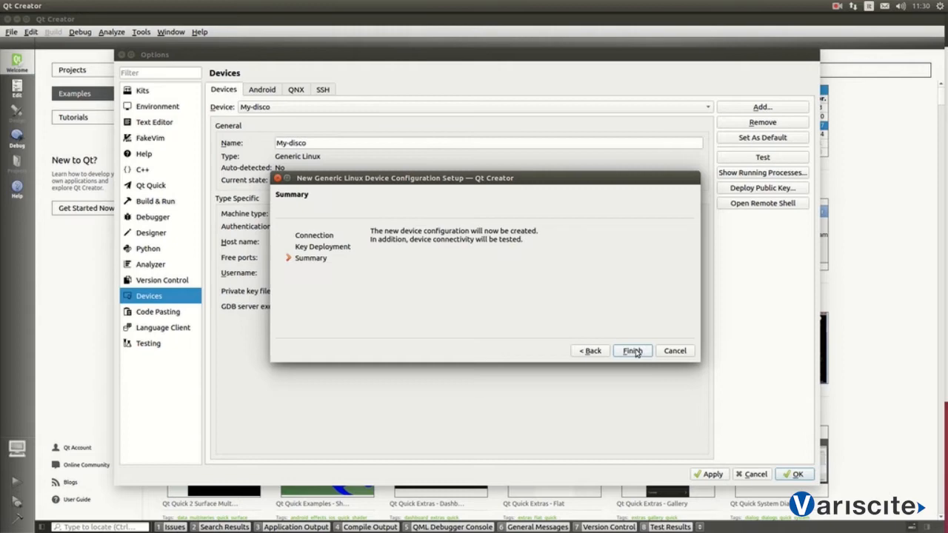
Finish creating My_Imx_Board and close its successful device test report
left_click(631, 350)
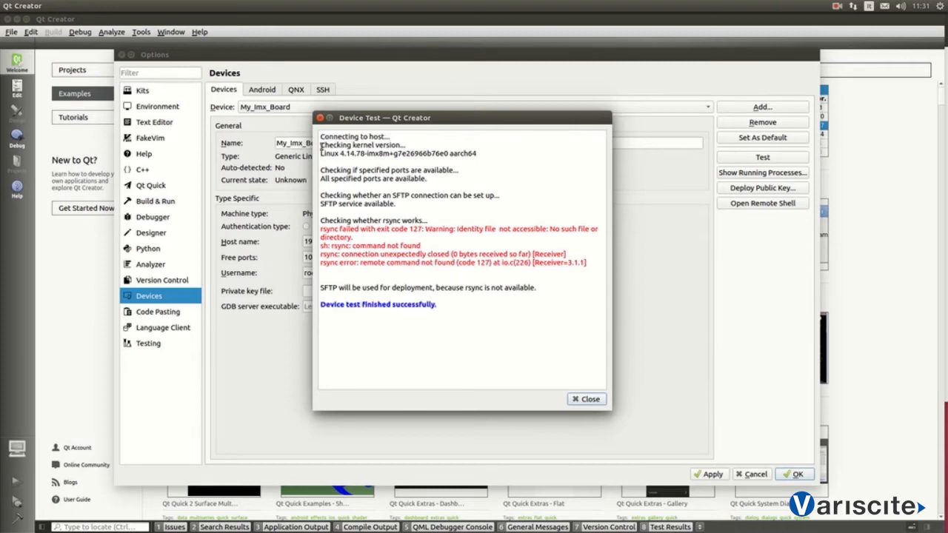
left_click_drag(320, 145, 479, 154)
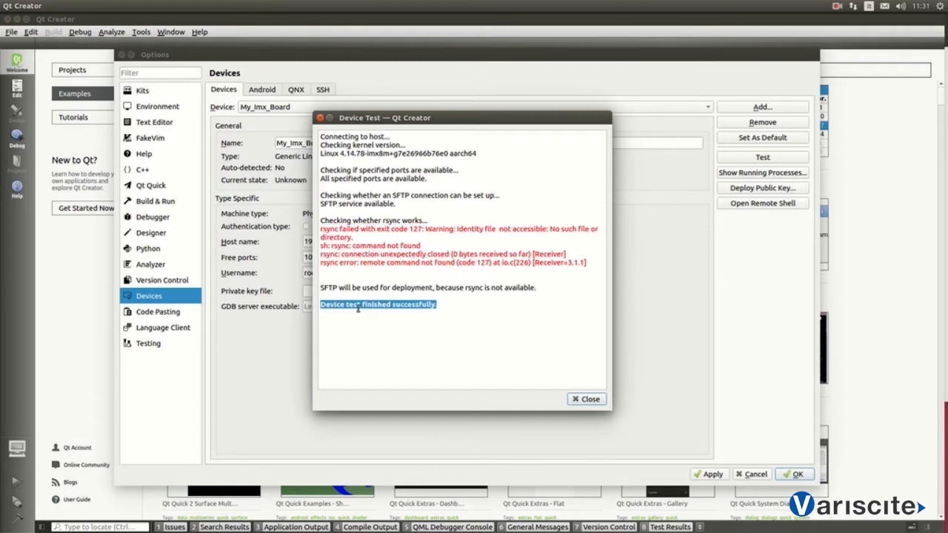
left_click(586, 399)
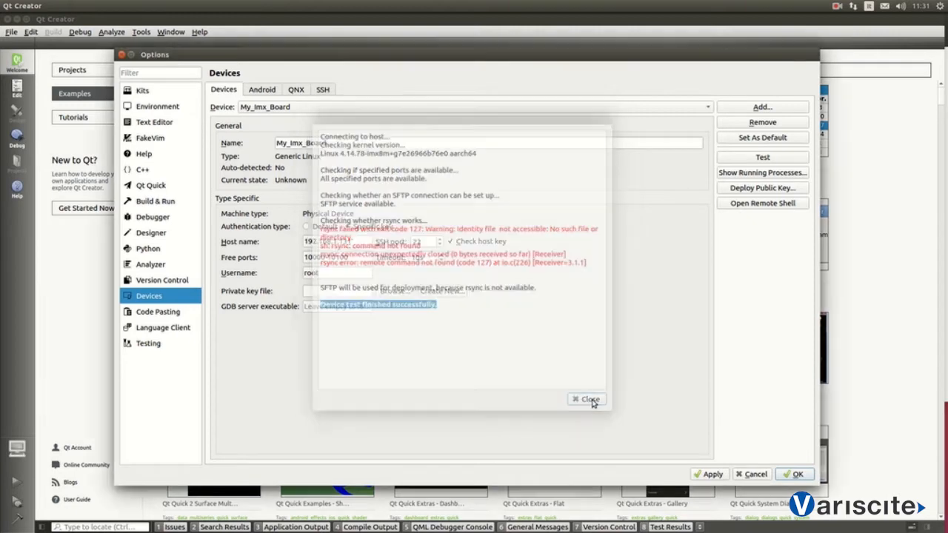
left_click(586, 399)
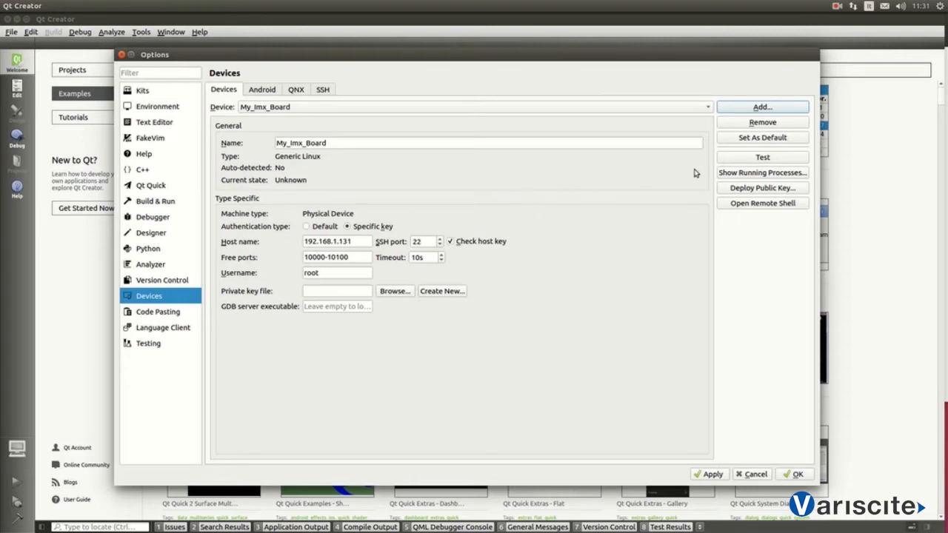
mouse_move(759, 161)
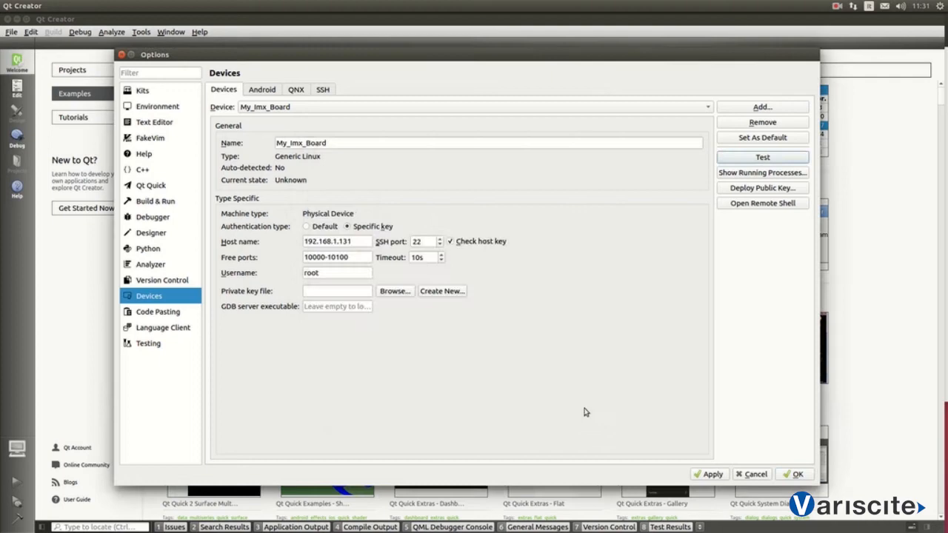
left_click(762, 173)
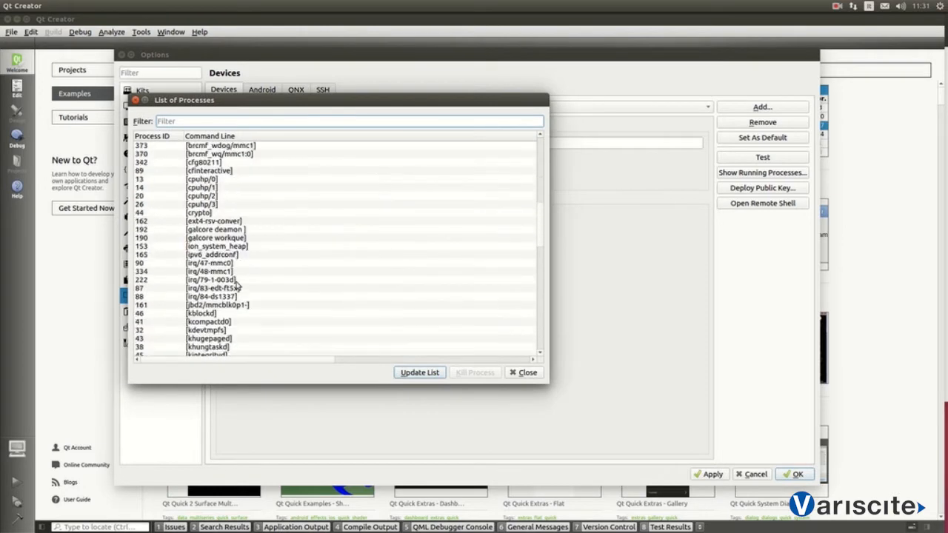
scroll("down", 3)
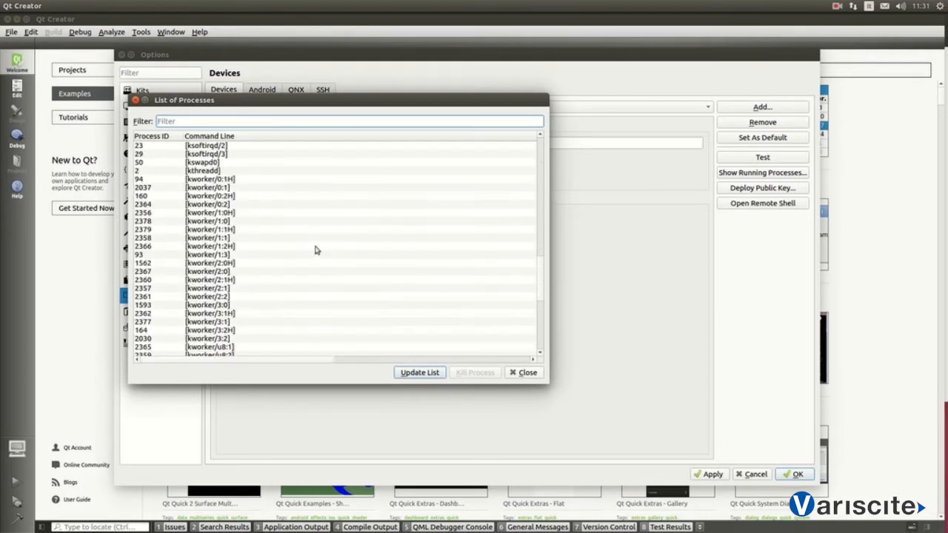
left_click(523, 372)
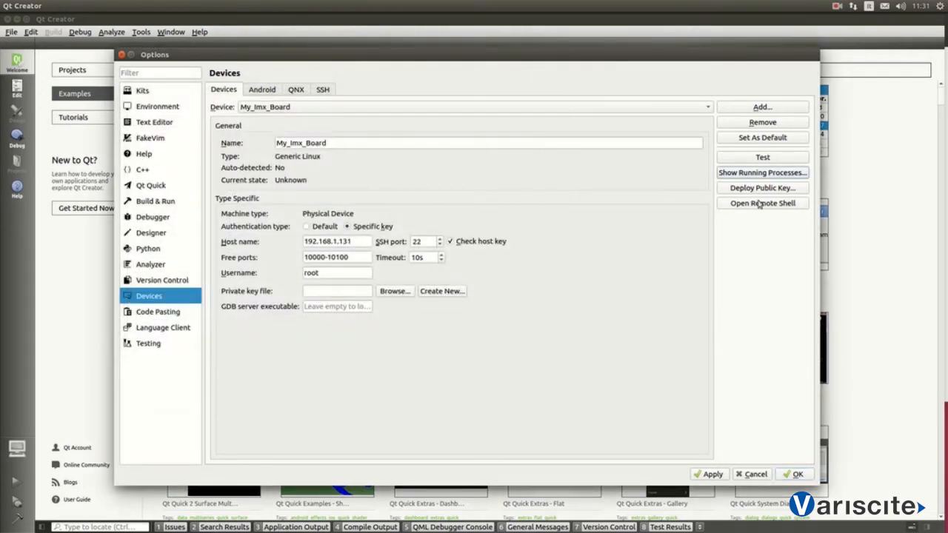
left_click(763, 203)
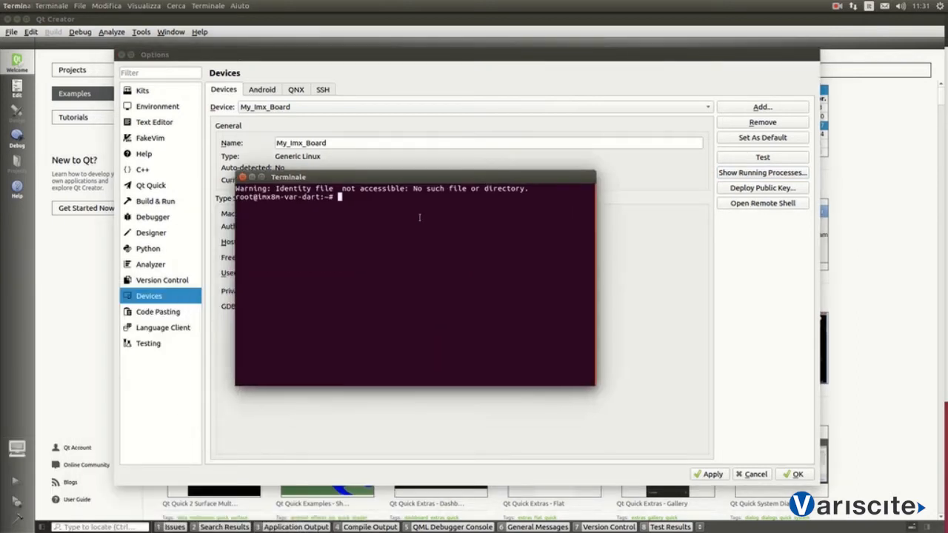
type("ls")
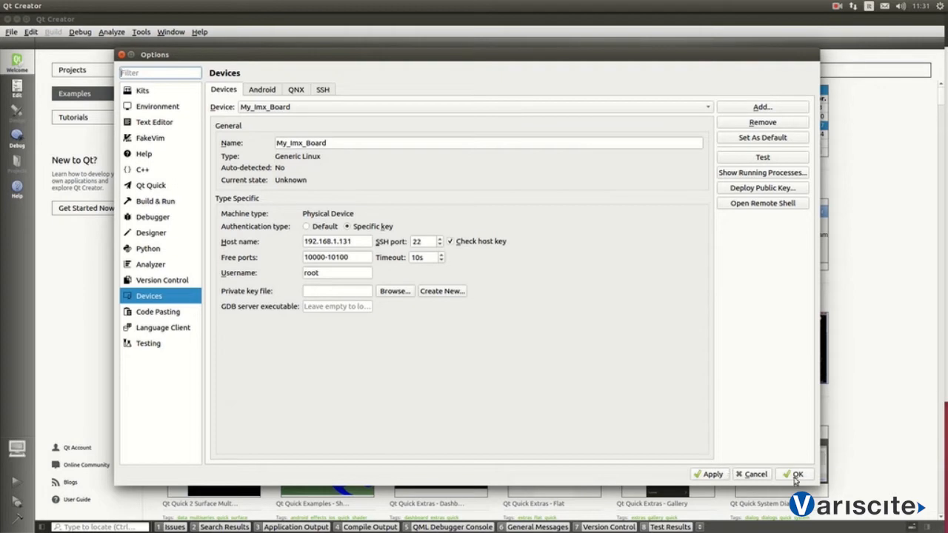
Save the device settings, go to Debuggers and add a manual My_Imx_Debugger entry
left_click(142, 89)
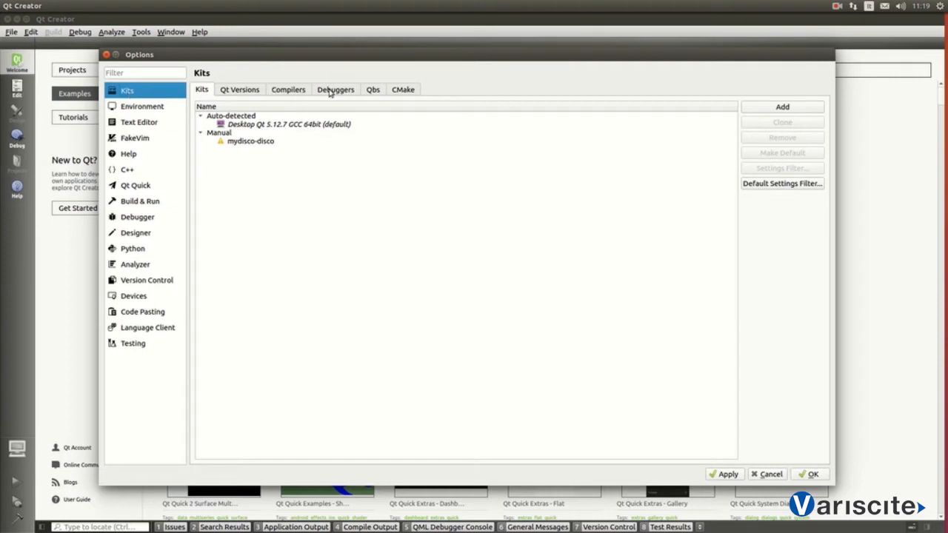
left_click(335, 89)
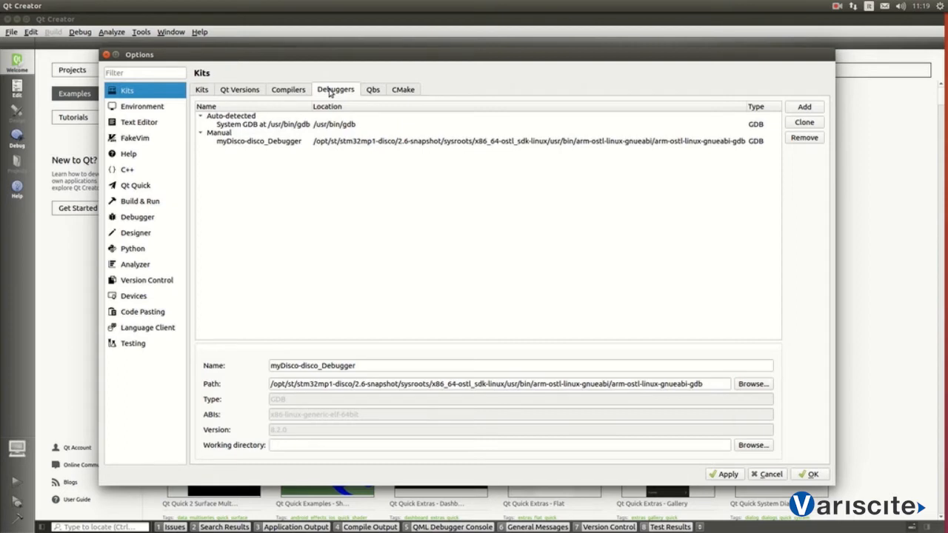
mouse_move(762, 187)
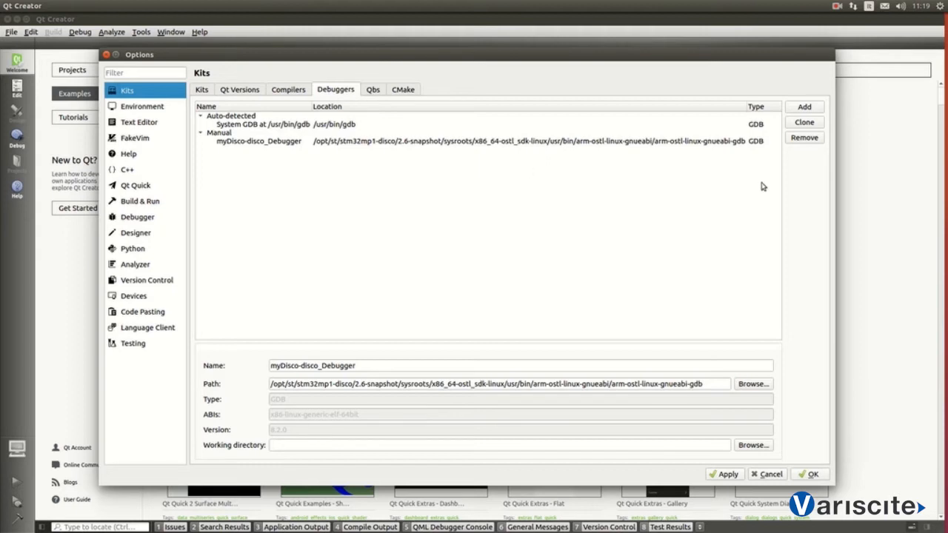
mouse_move(786, 125)
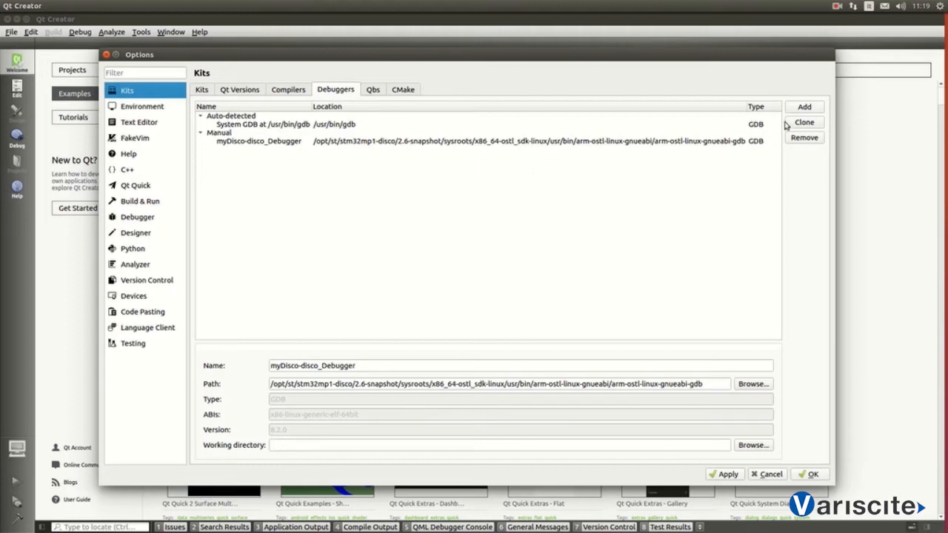
left_click(804, 107)
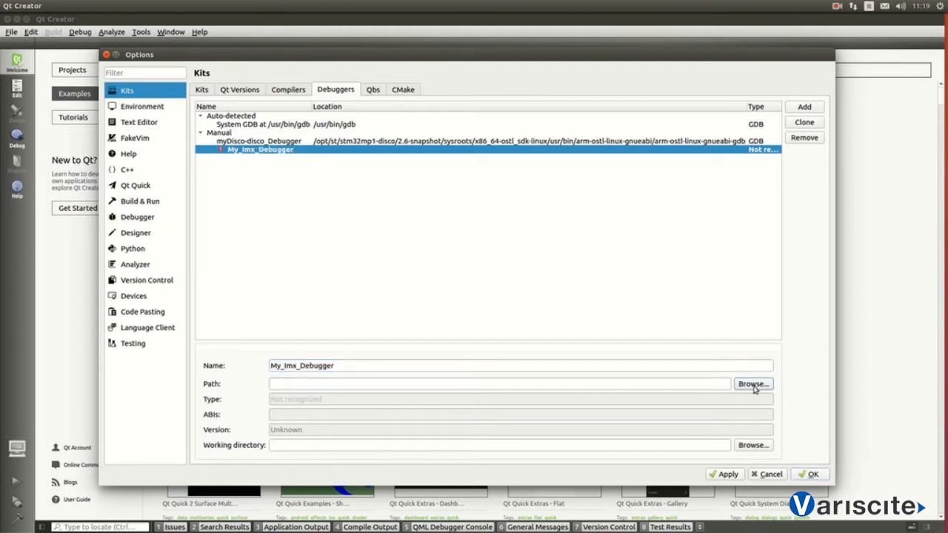
Point My_Imx_Debugger to aarch64-poky-linux-gdb under the SDK's x86_64-pokysdk-linux/usr/bin folder
left_click(753, 384)
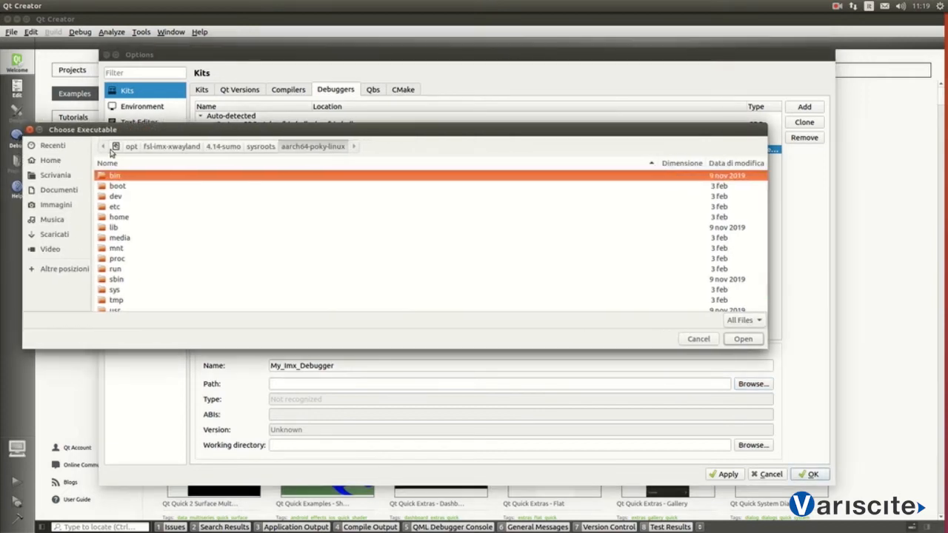
mouse_move(131, 151)
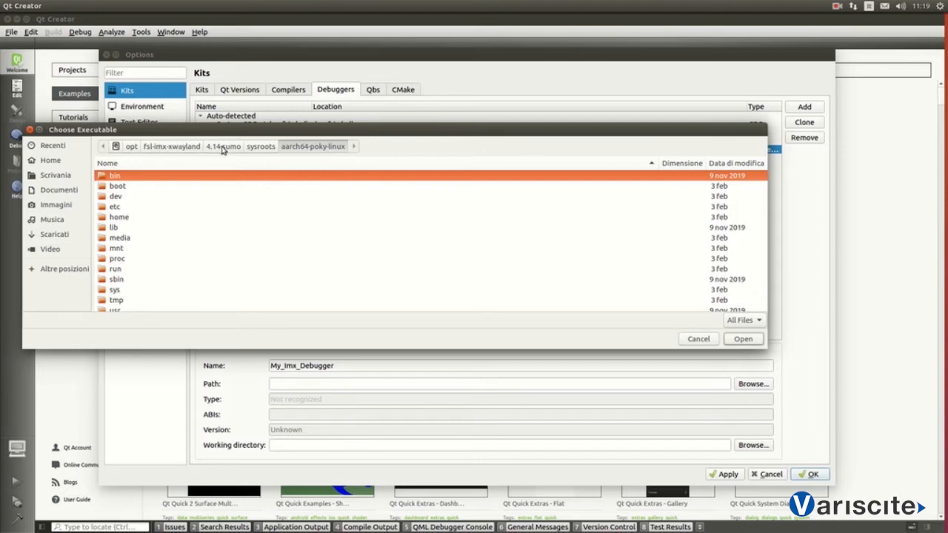
mouse_move(255, 151)
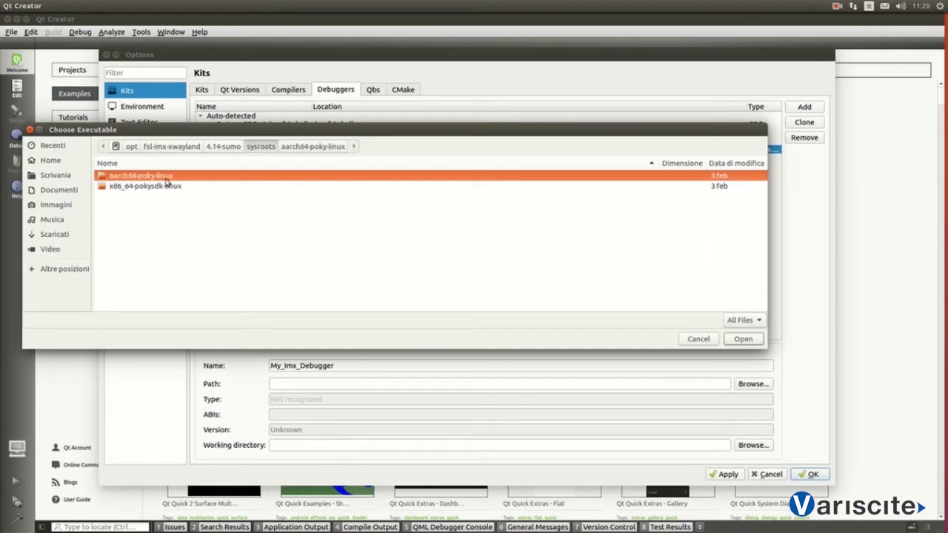
double_click(140, 175)
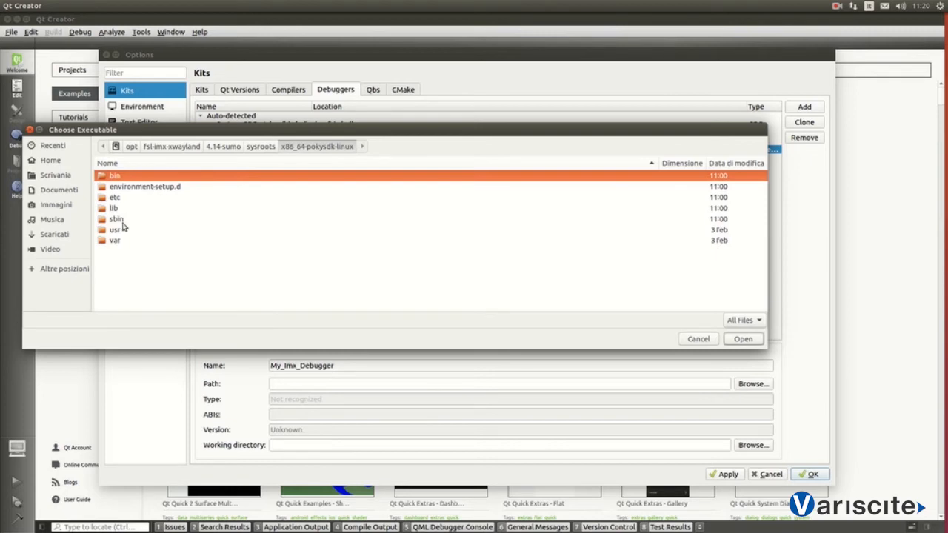
double_click(116, 229)
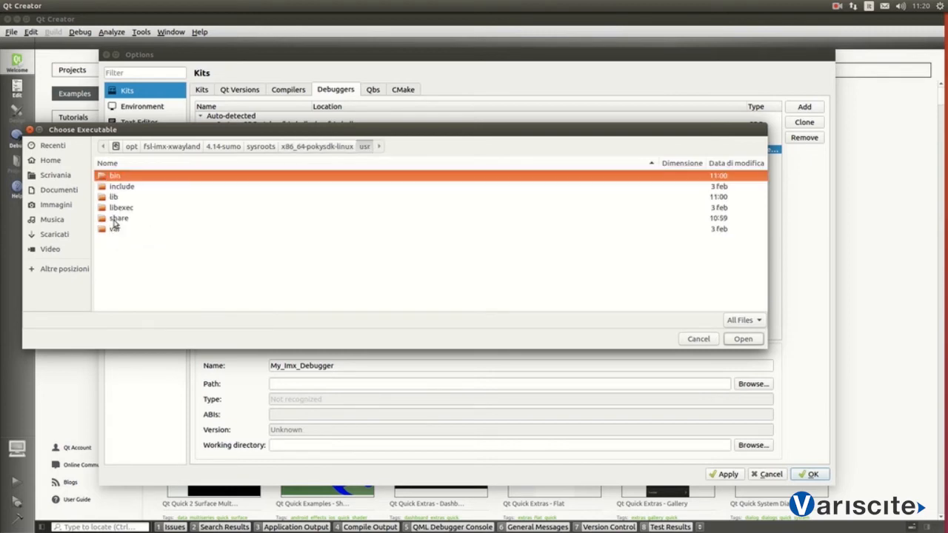
double_click(114, 175)
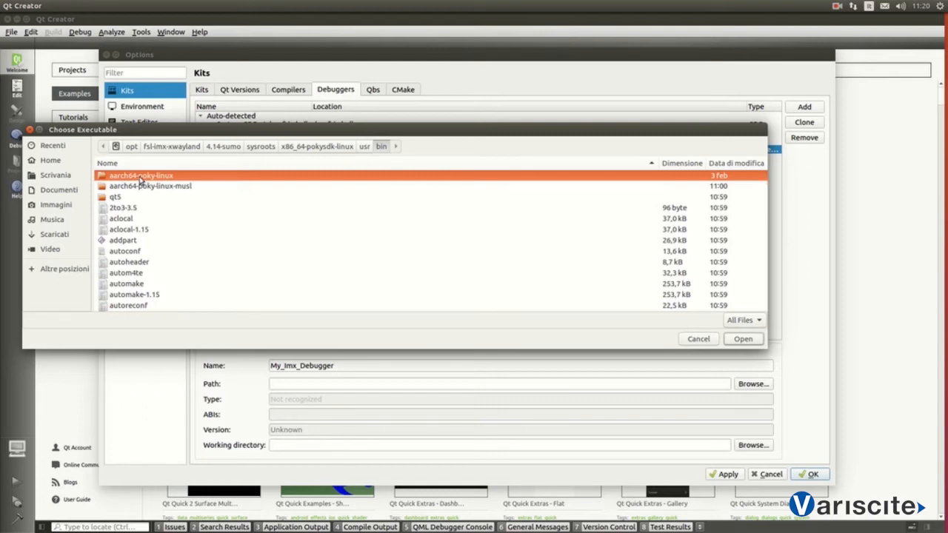
double_click(141, 175)
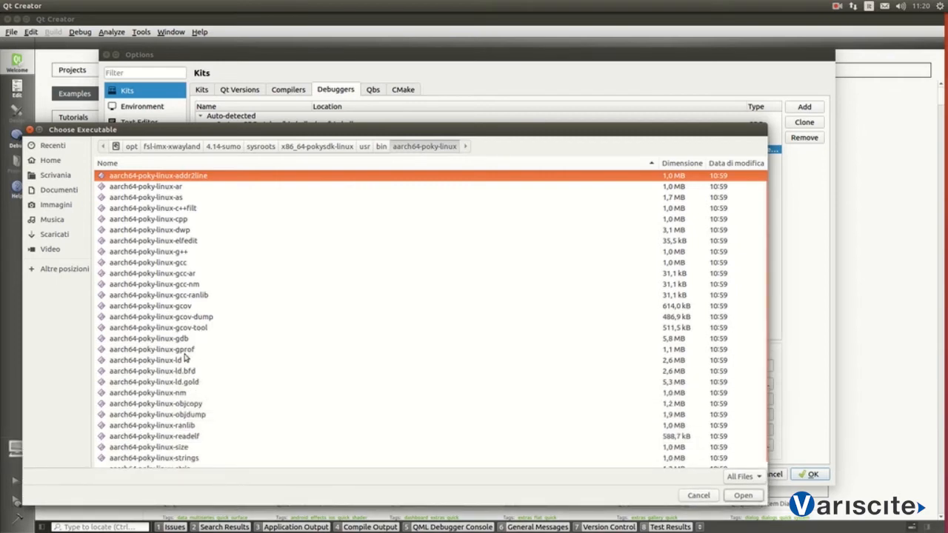
left_click(151, 339)
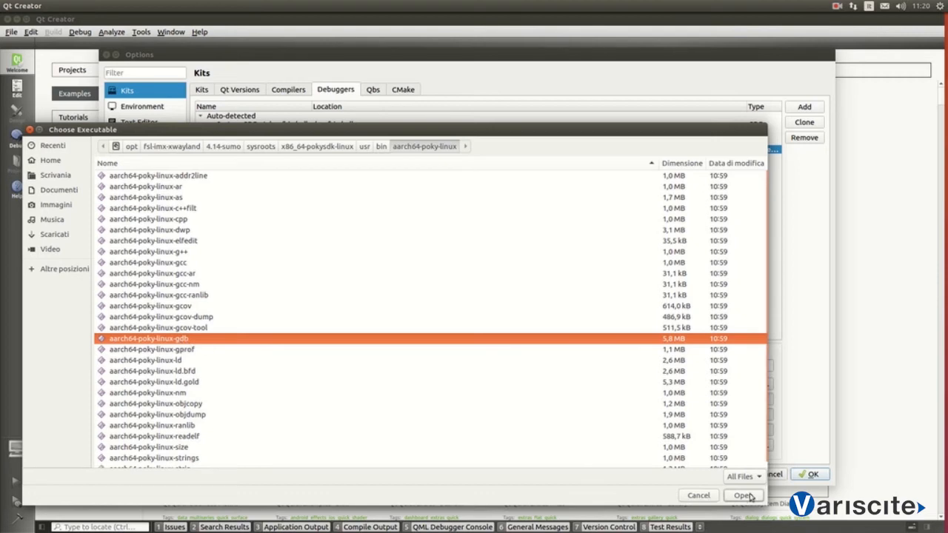
left_click(743, 495)
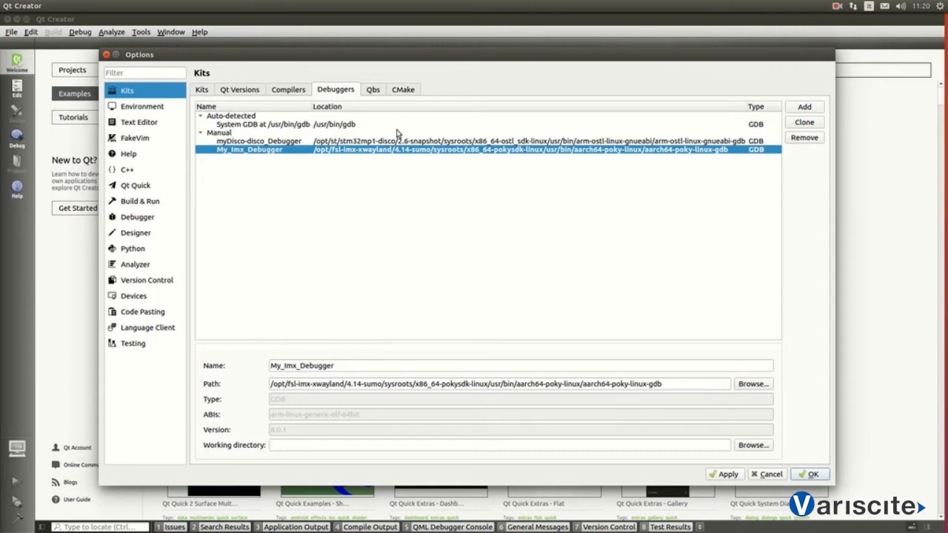
left_click(288, 89)
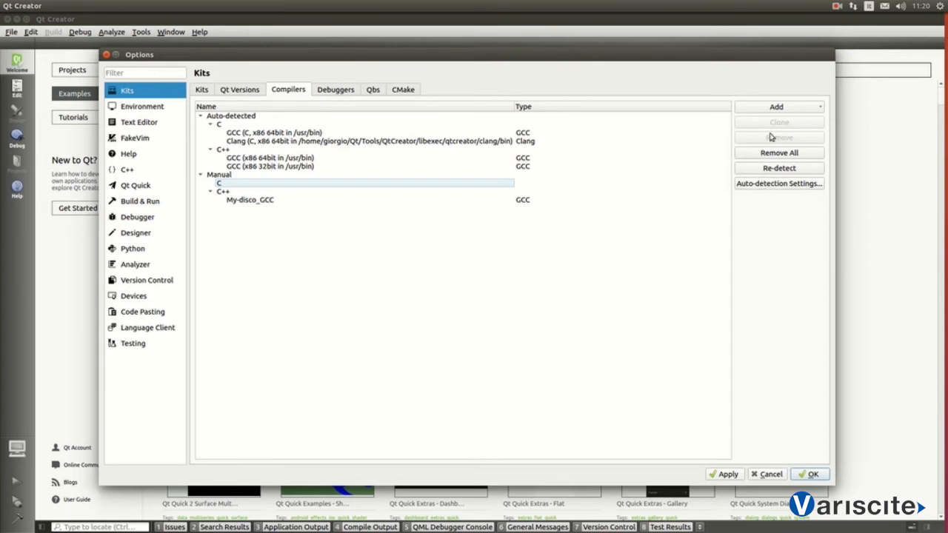
Add a GCC C compiler entry named with 'Board', cancelling the executable chooser
left_click(776, 107)
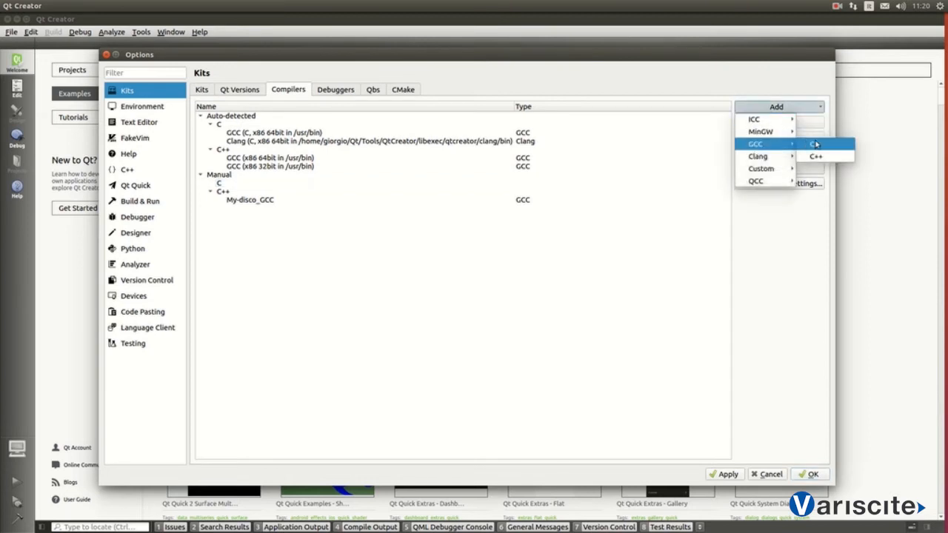
left_click(816, 157)
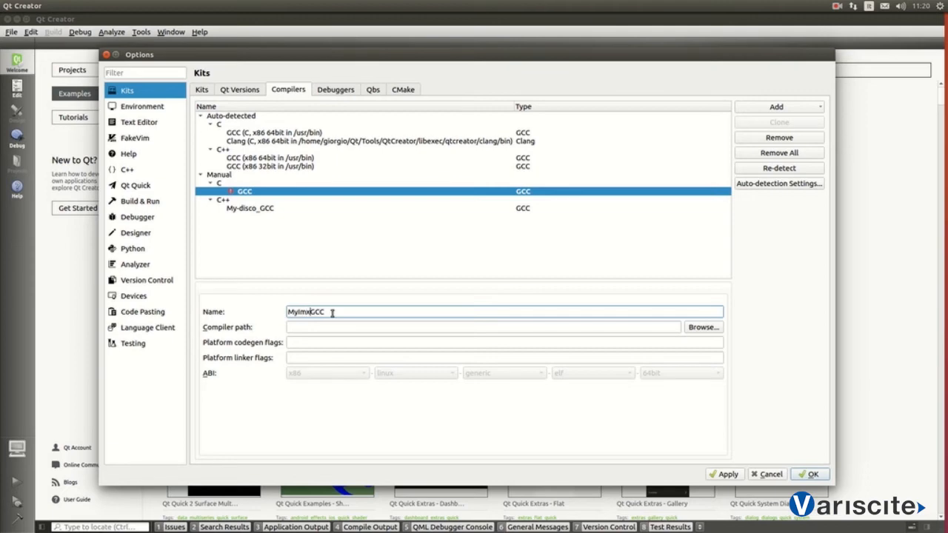
type("Board")
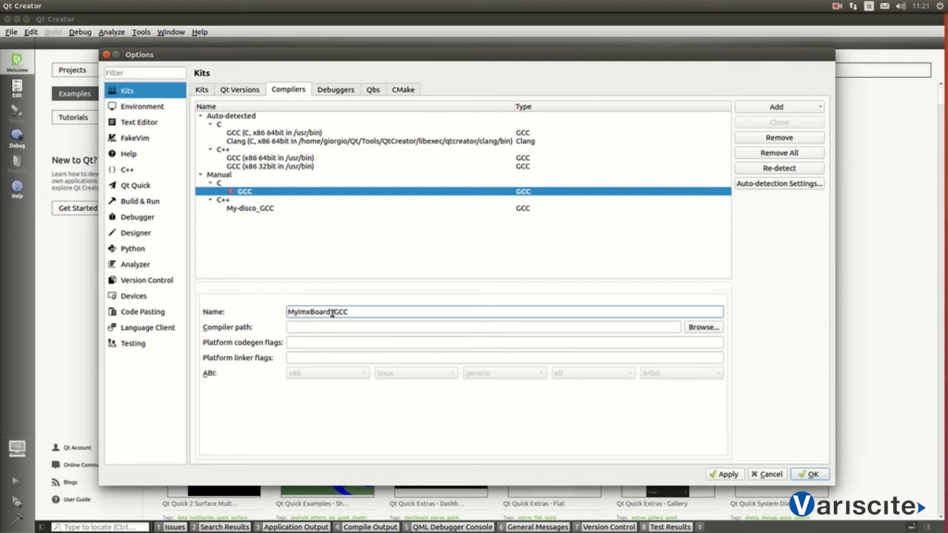
left_click(702, 327)
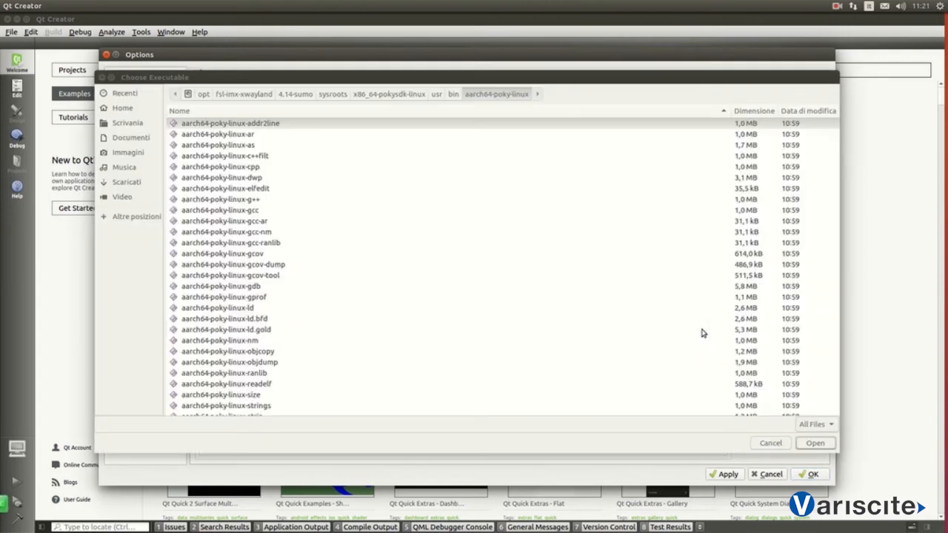
left_click(221, 200)
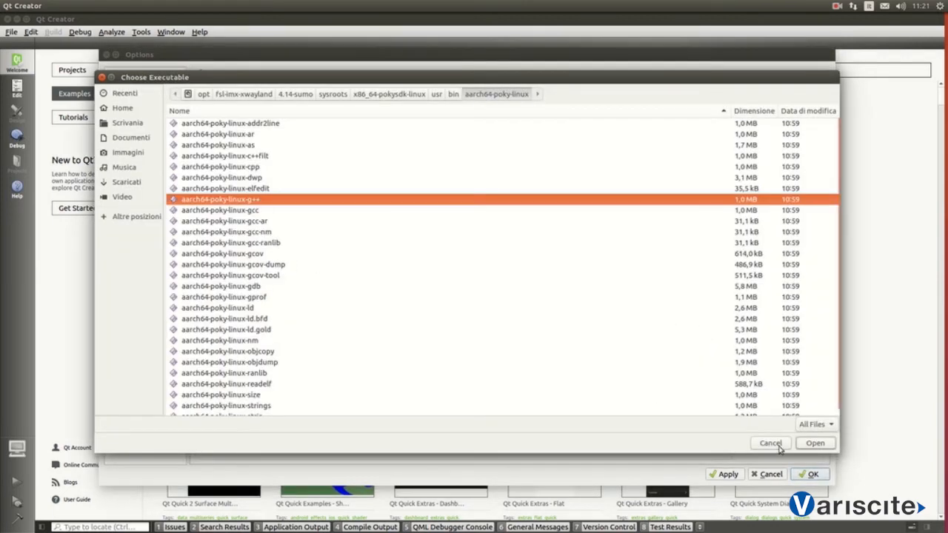
left_click(814, 443)
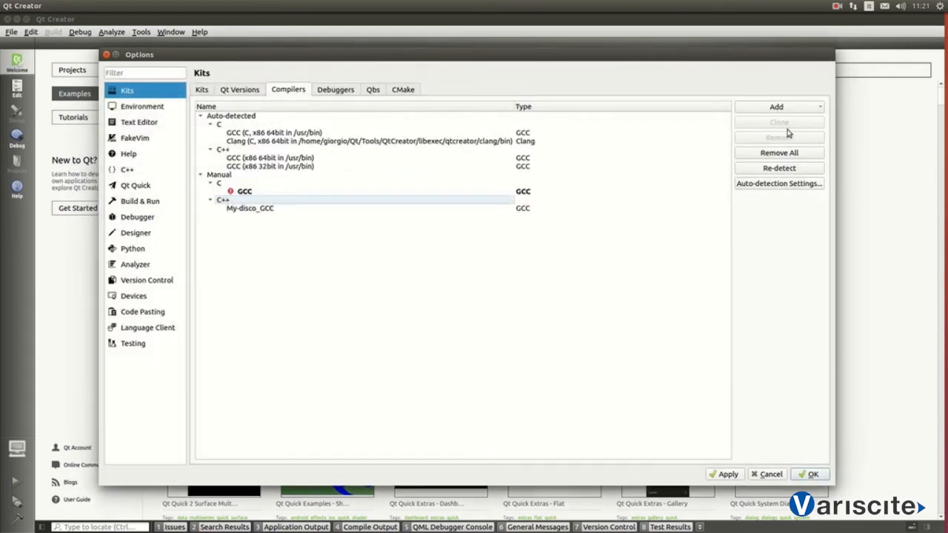
Add a GCC C++ compiler MyImx_board_GCC+ using the aarch64-poky-linux-g++ executable
left_click(776, 106)
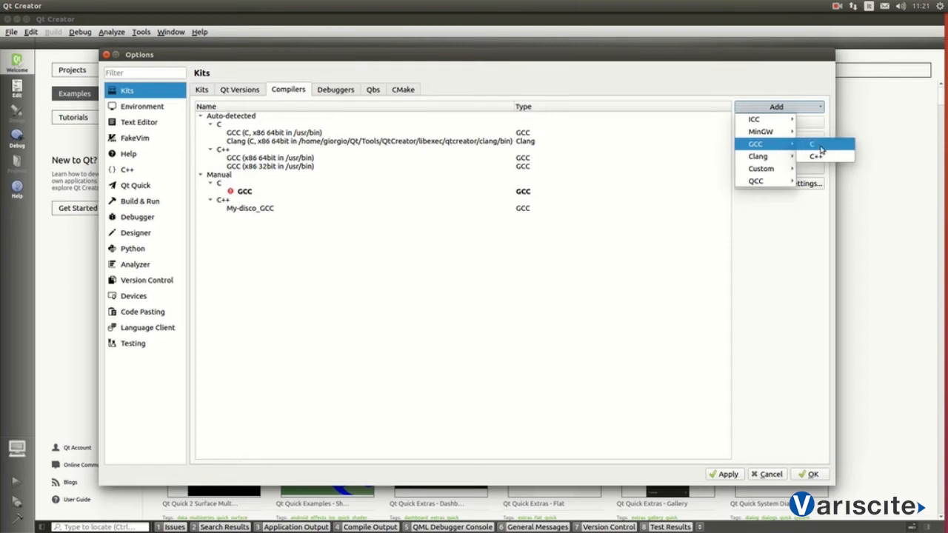
left_click(815, 155)
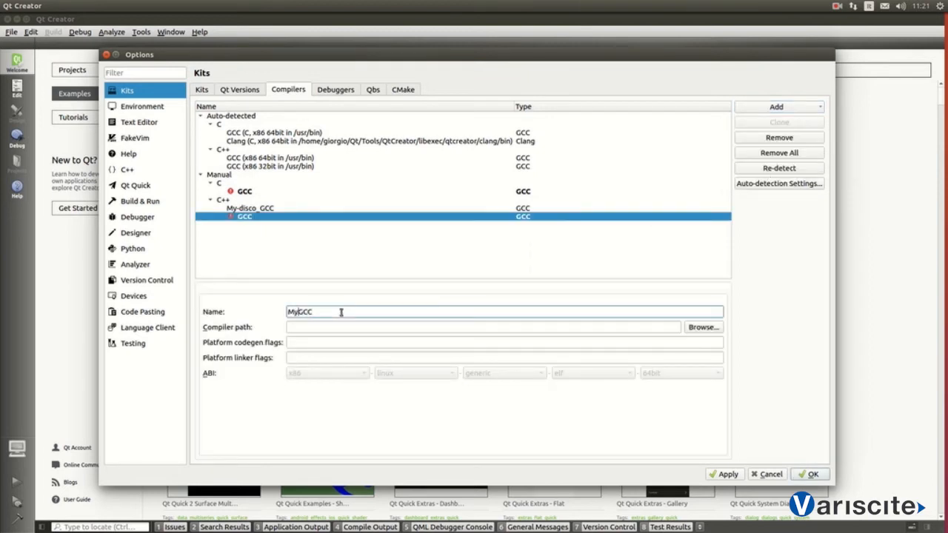
type("Im")
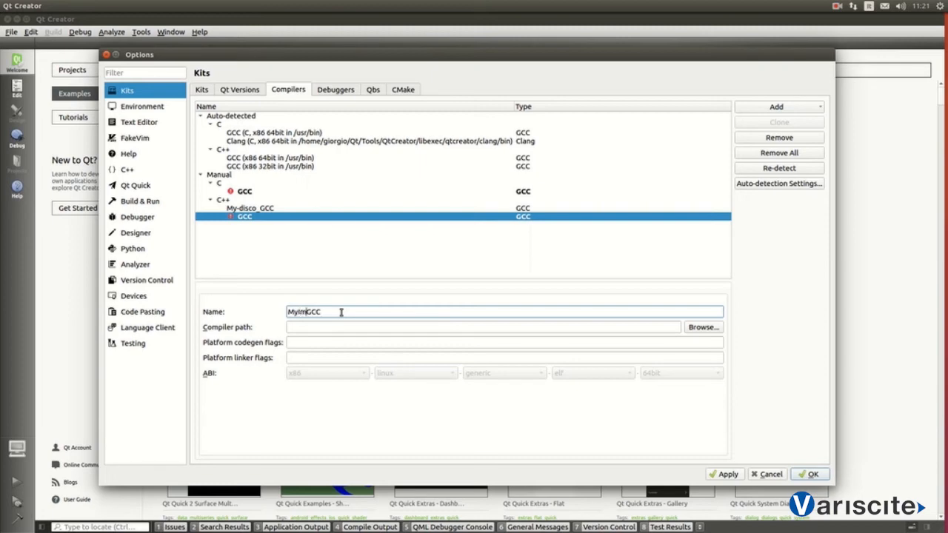
type("x")
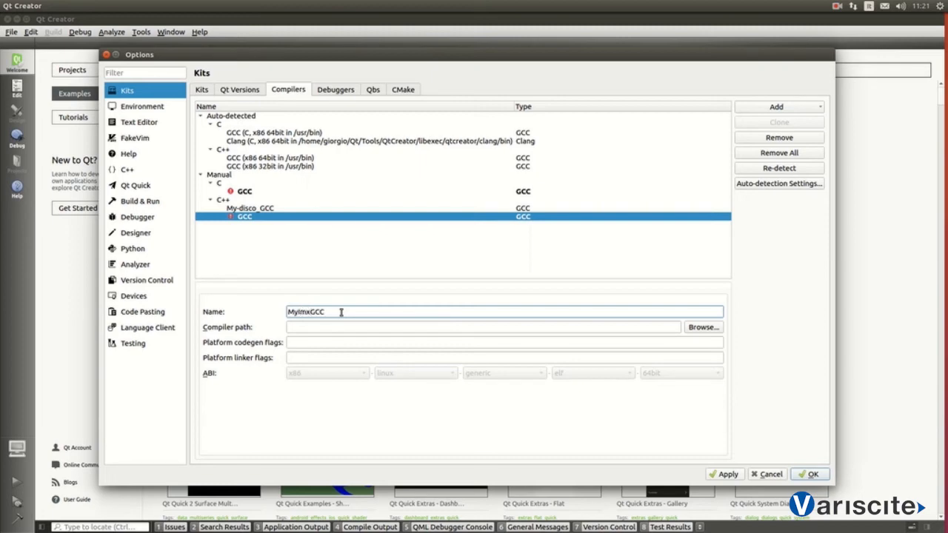
type("_")
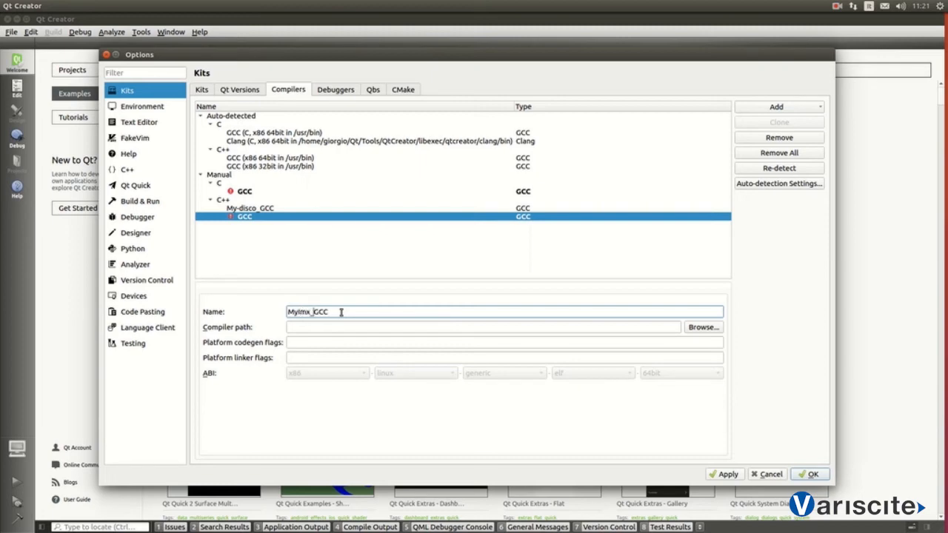
type("board_")
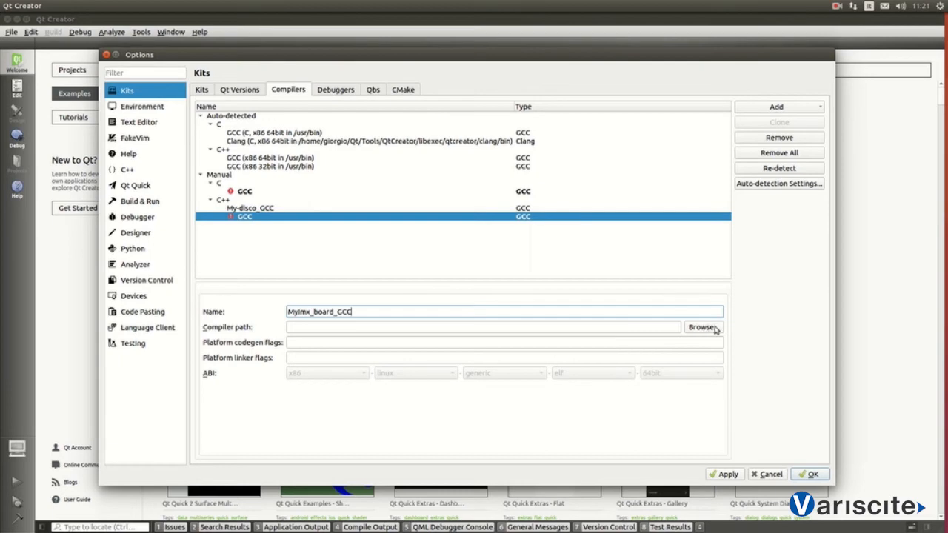
left_click(702, 327)
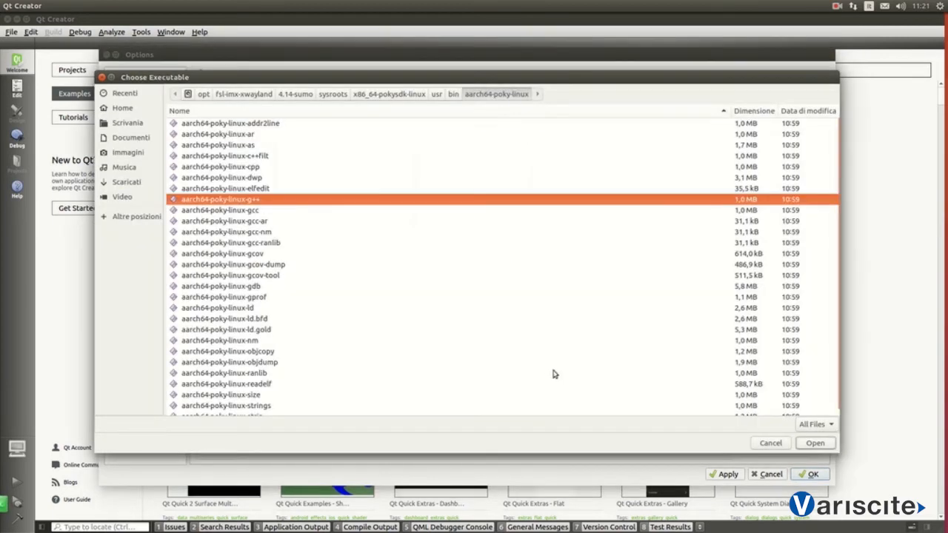
left_click(814, 443)
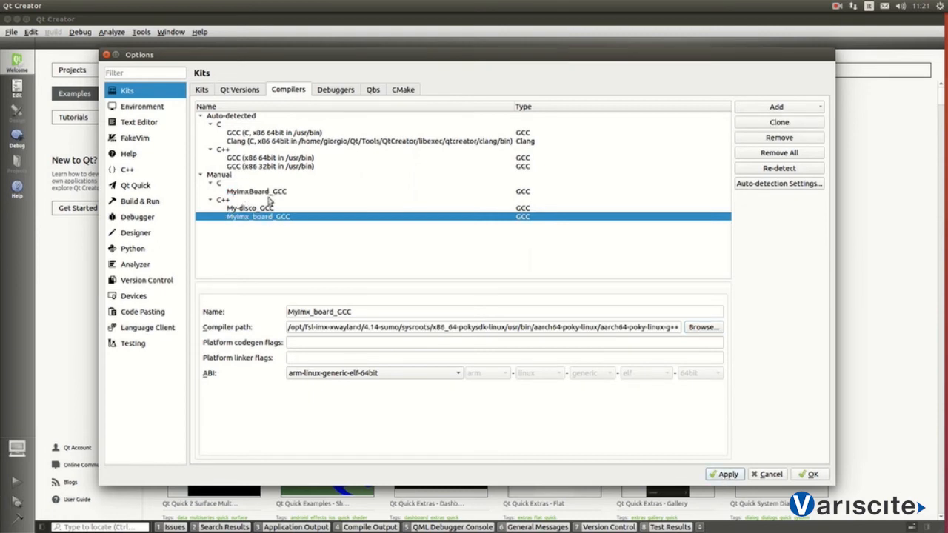
mouse_move(296, 201)
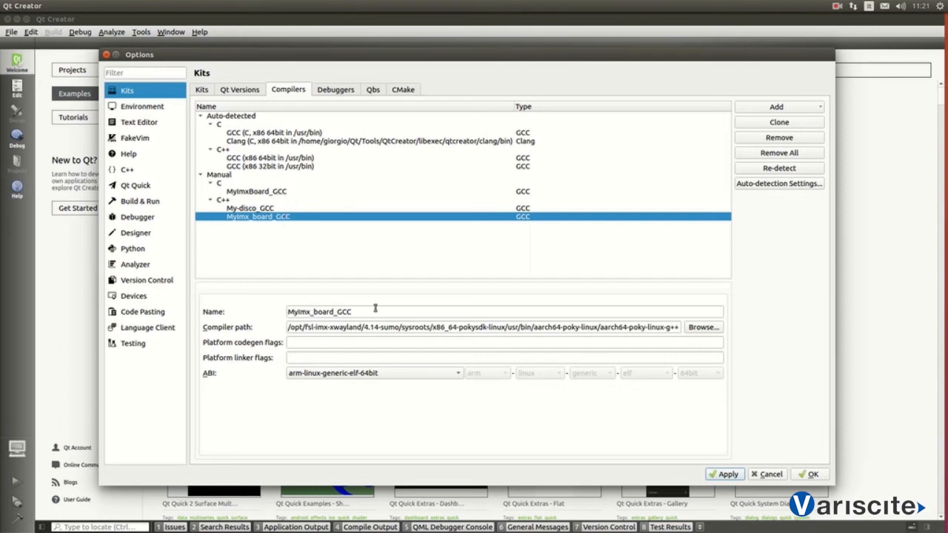
type("+")
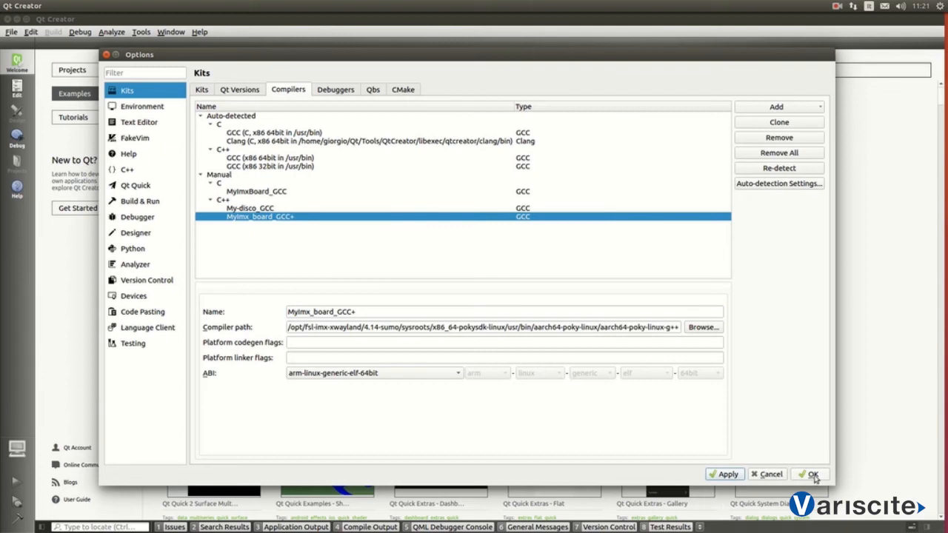
mouse_move(230, 100)
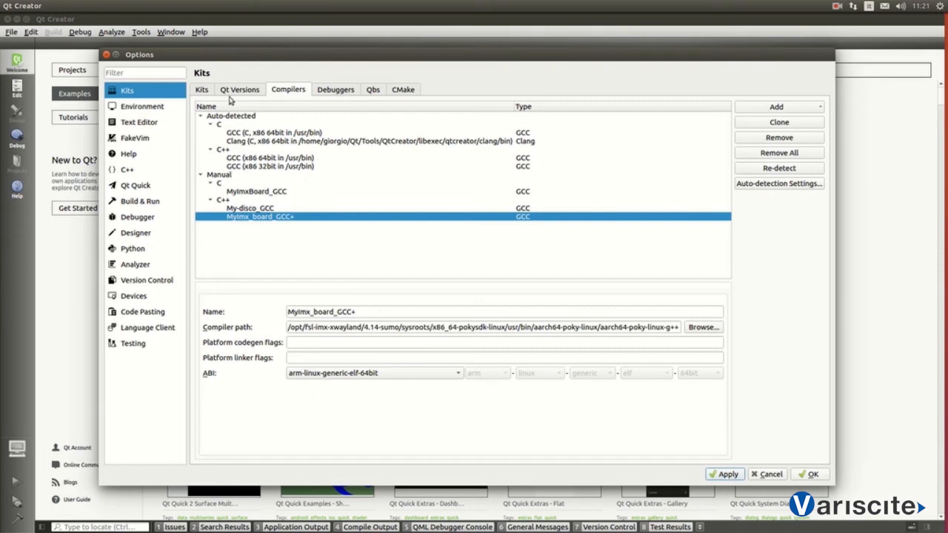
Add Qt 5.10.1 by choosing qmake from the sysroot's usr/bin/qt5 folder
left_click(239, 89)
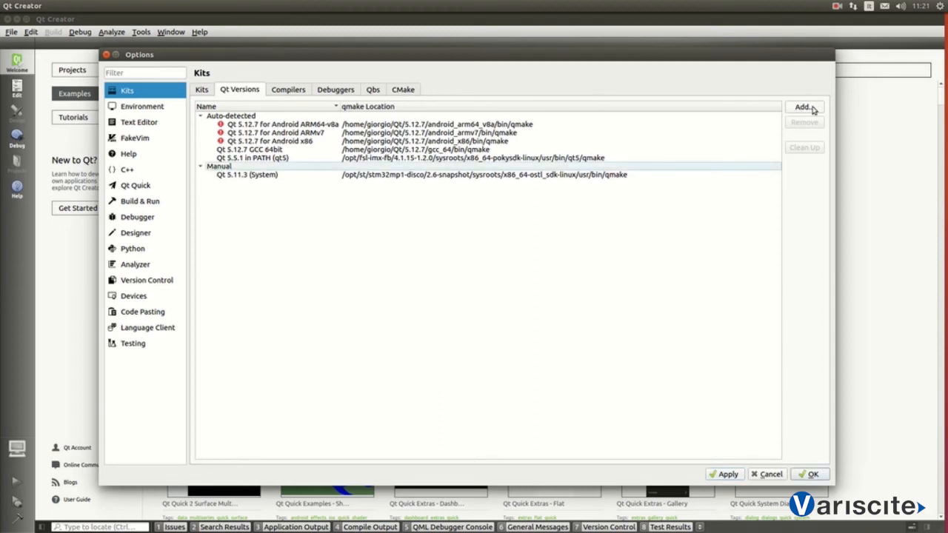
left_click(803, 107)
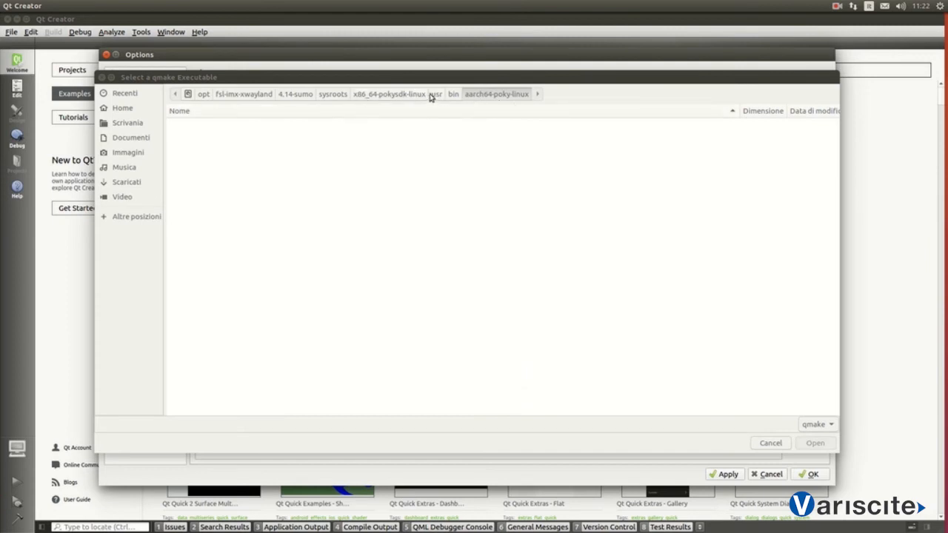
left_click(453, 94)
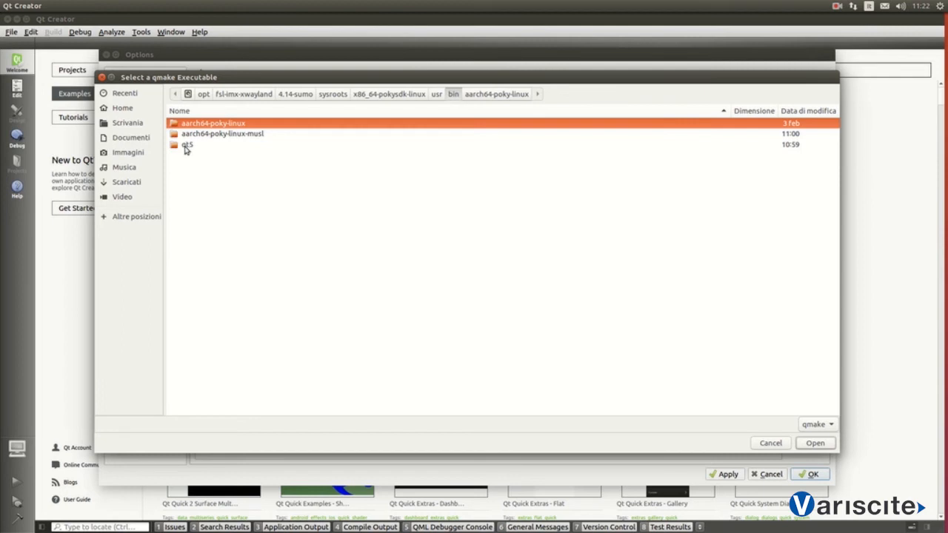
left_click(187, 144)
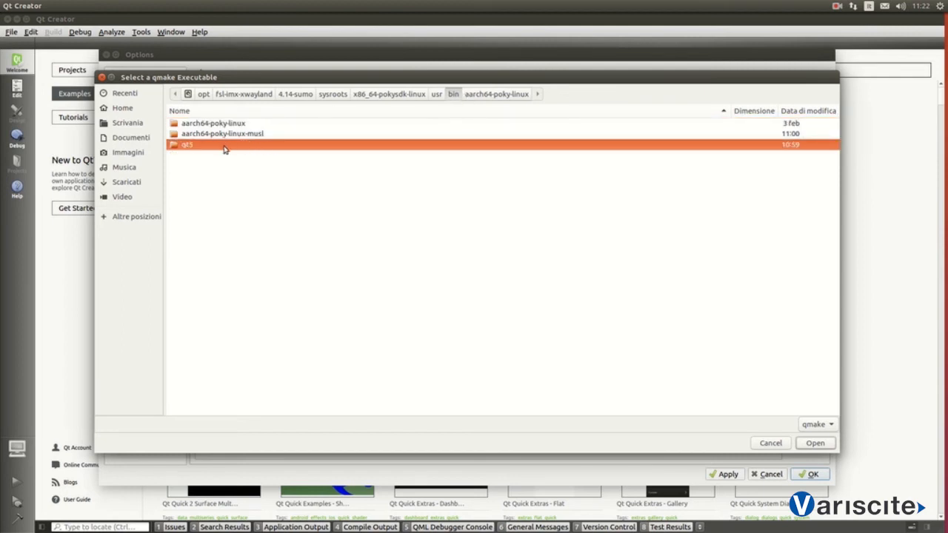
mouse_move(424, 101)
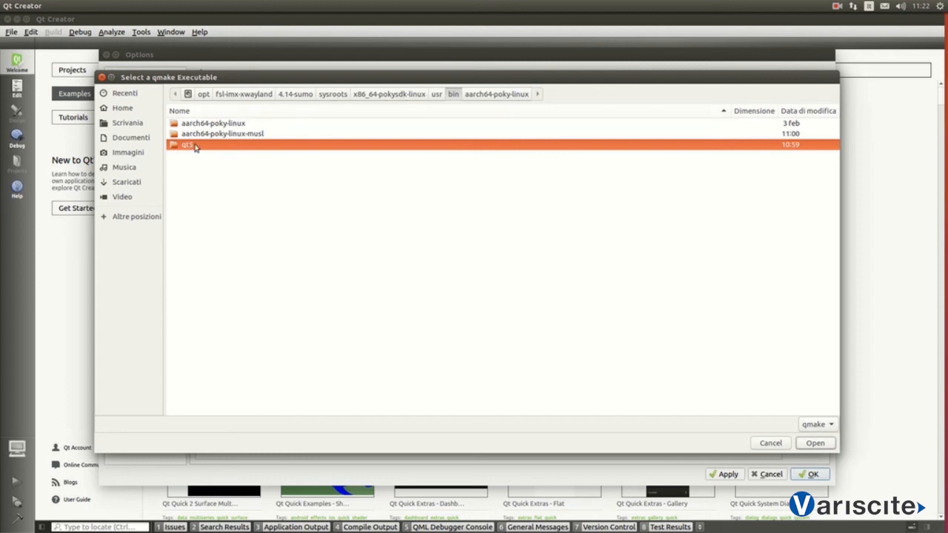
double_click(188, 145)
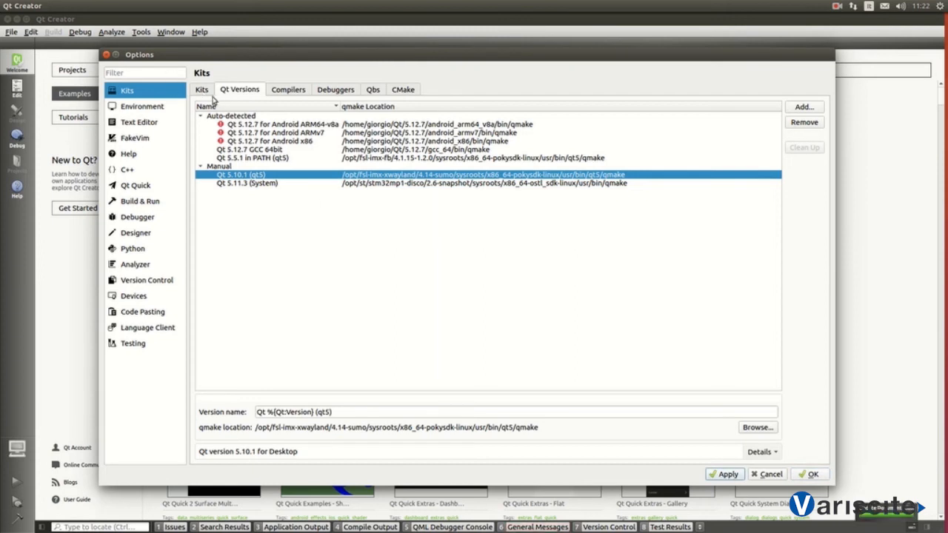
Add kit MyImxBoard_kit with Generic Linux Device type and the My_IMX_Board device
left_click(201, 89)
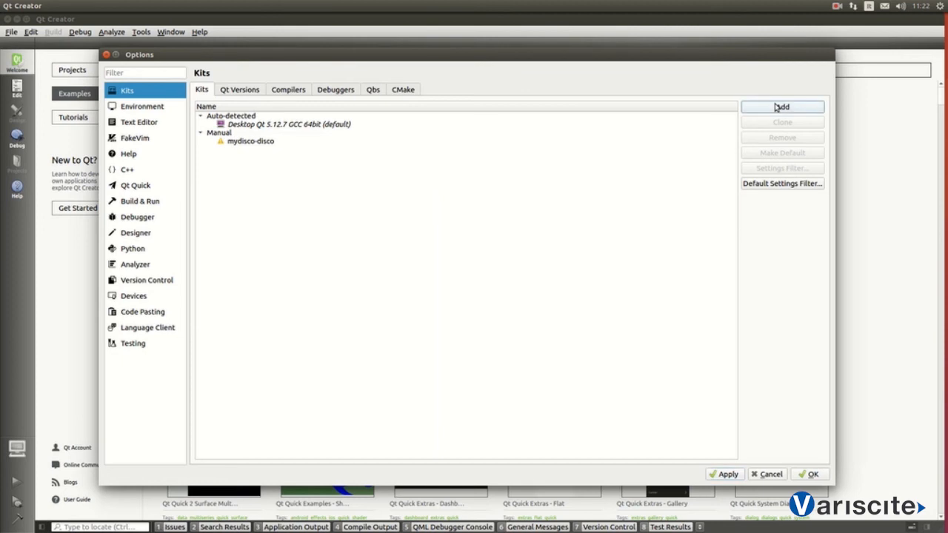
left_click(782, 107)
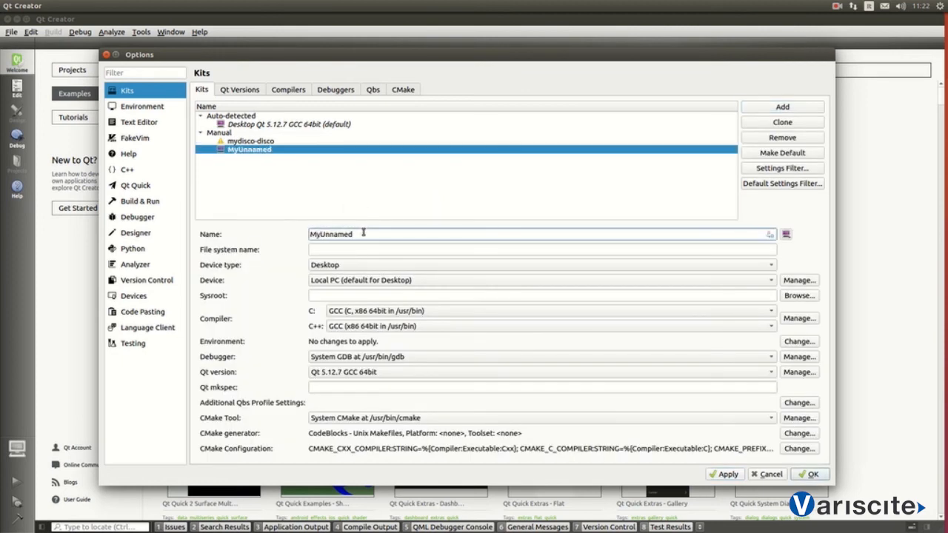
type("MyImxBoard")
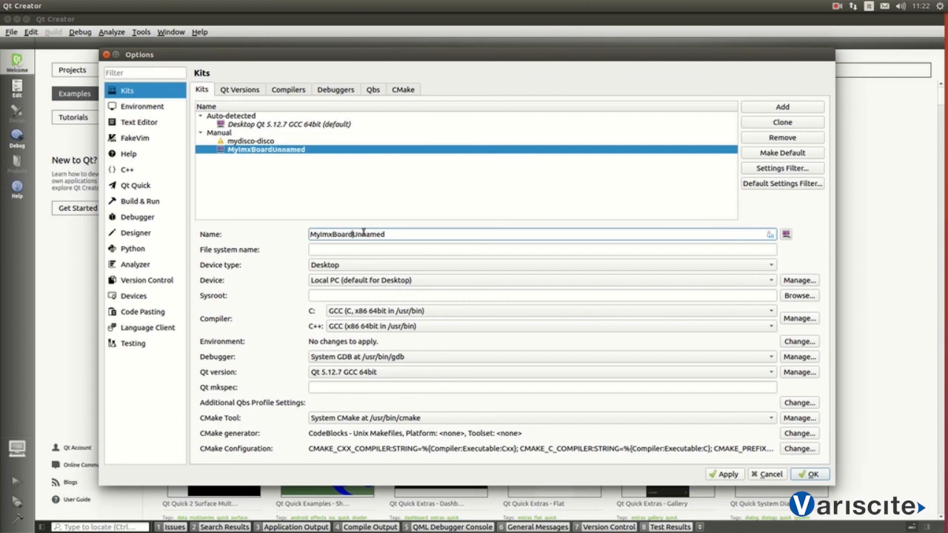
type("_kl")
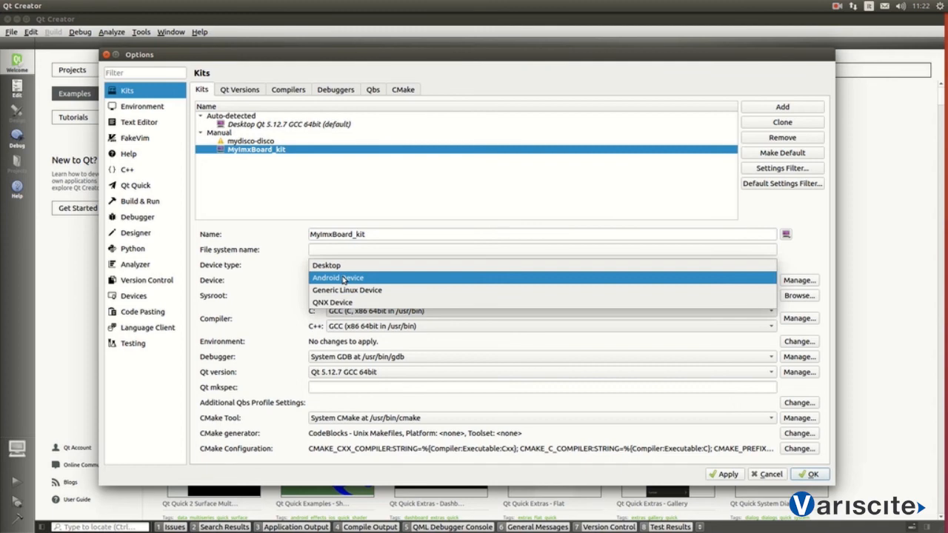
left_click(346, 290)
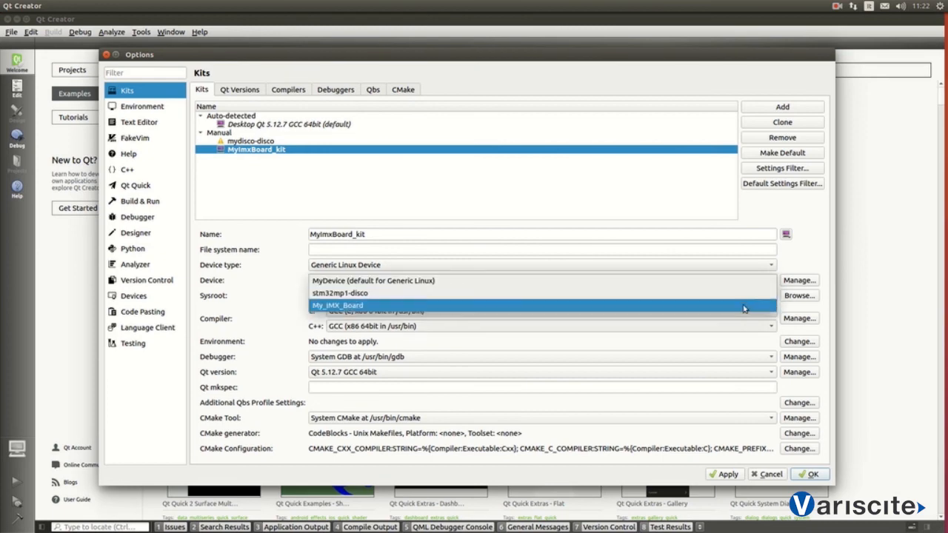
left_click(337, 305)
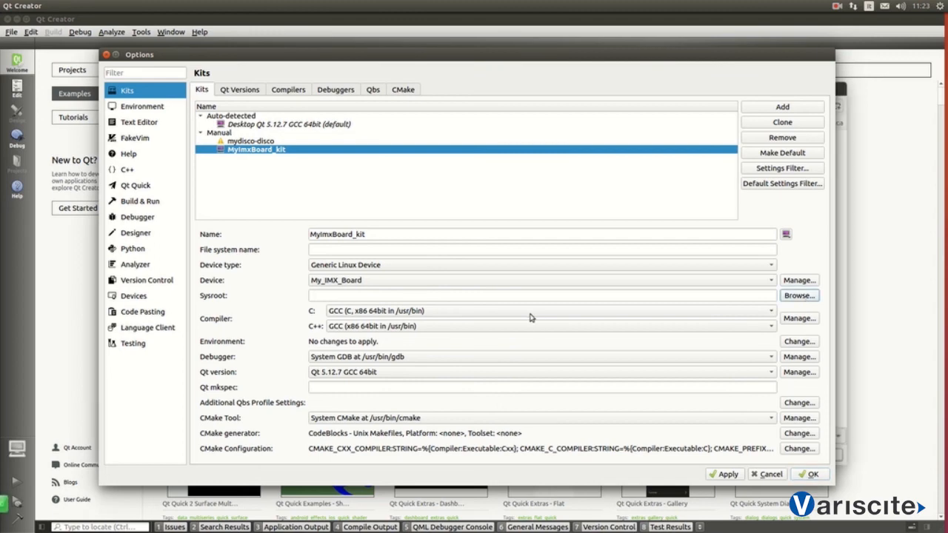
mouse_move(424, 304)
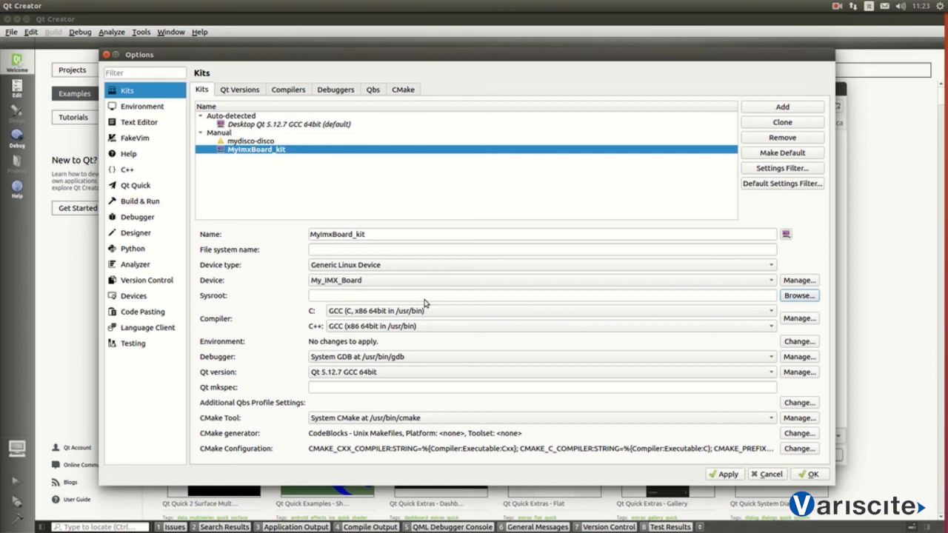
Give MyImxBoard_kit the aarch64-poky-linux sysroot, i.MX compilers and My_Imx_Debugger, then Apply and OK
left_click(799, 296)
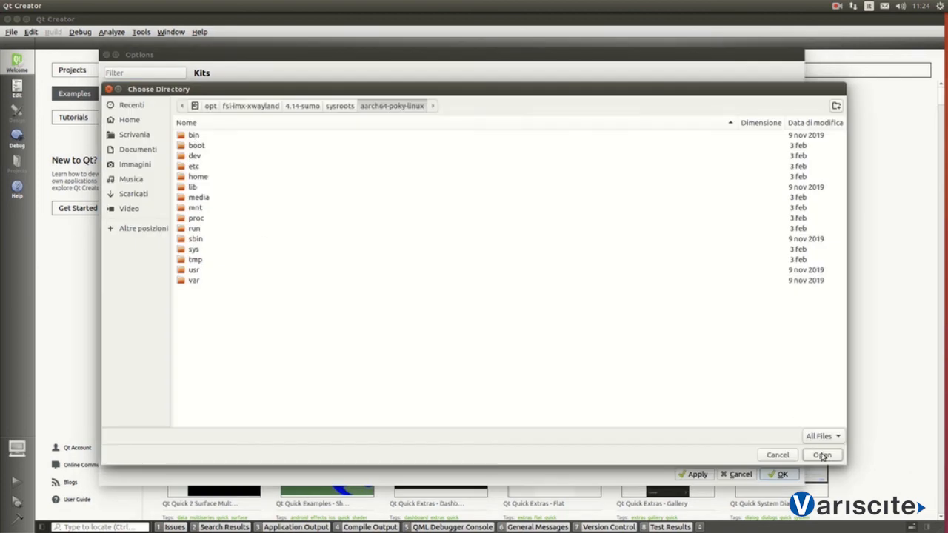
left_click(822, 455)
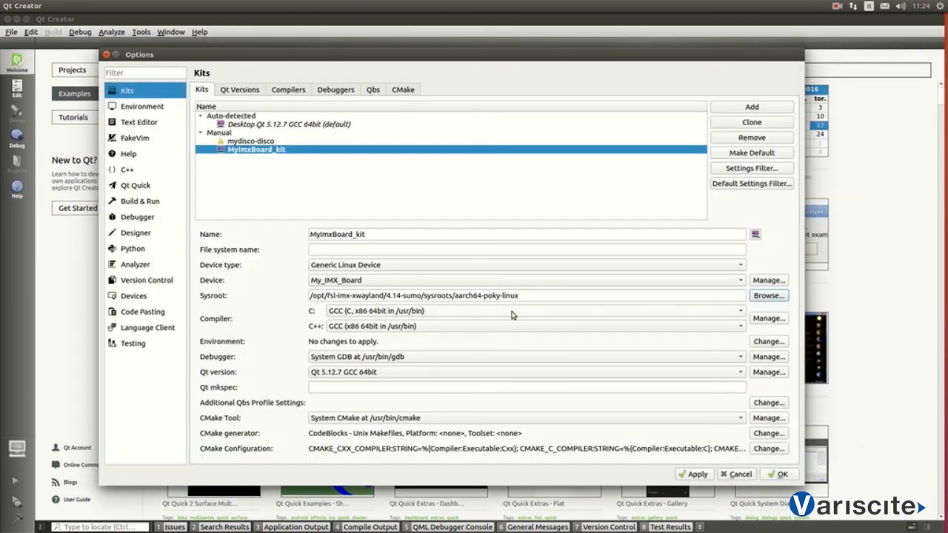
left_click(526, 311)
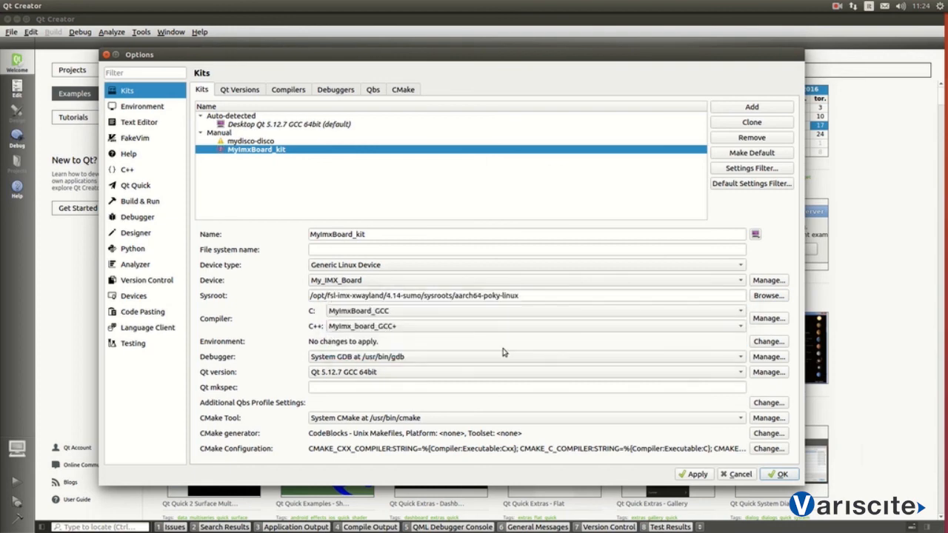
mouse_move(500, 363)
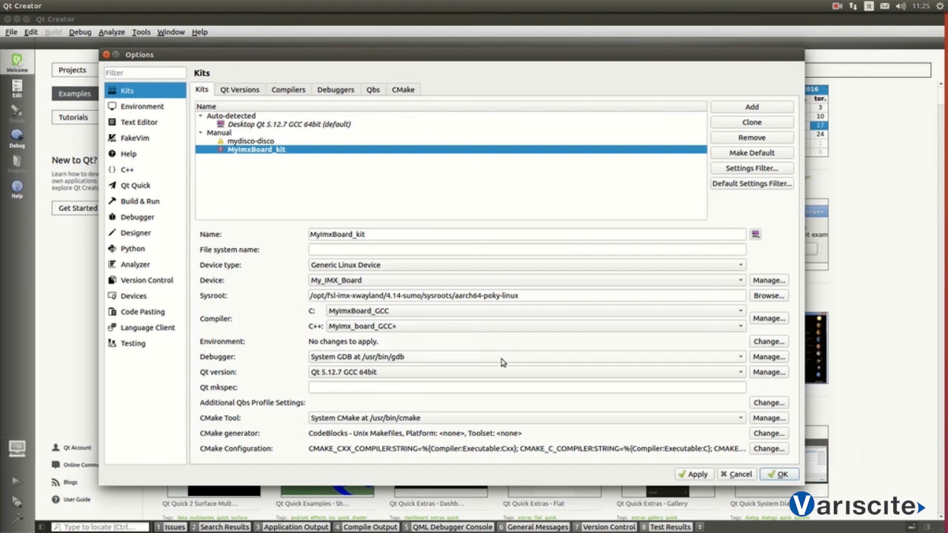
left_click(739, 356)
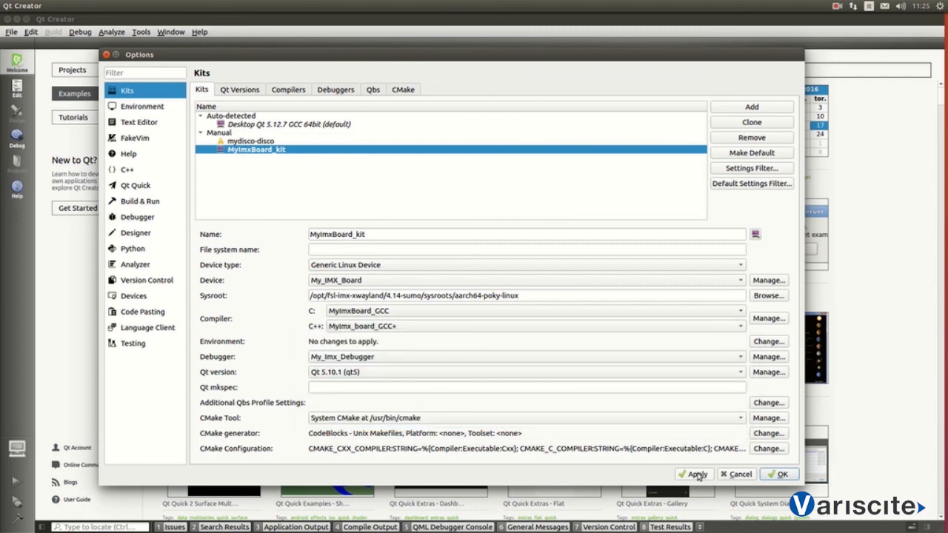
left_click(694, 474)
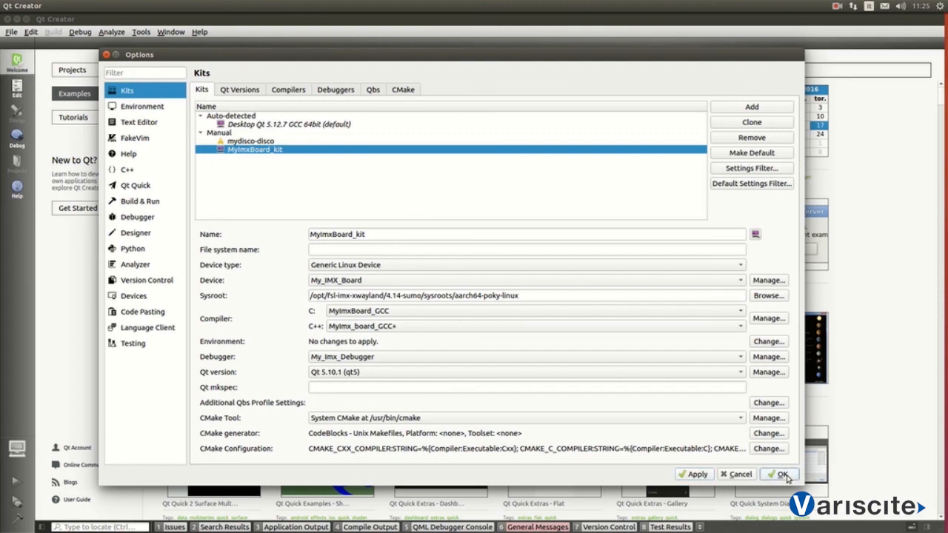
left_click(775, 474)
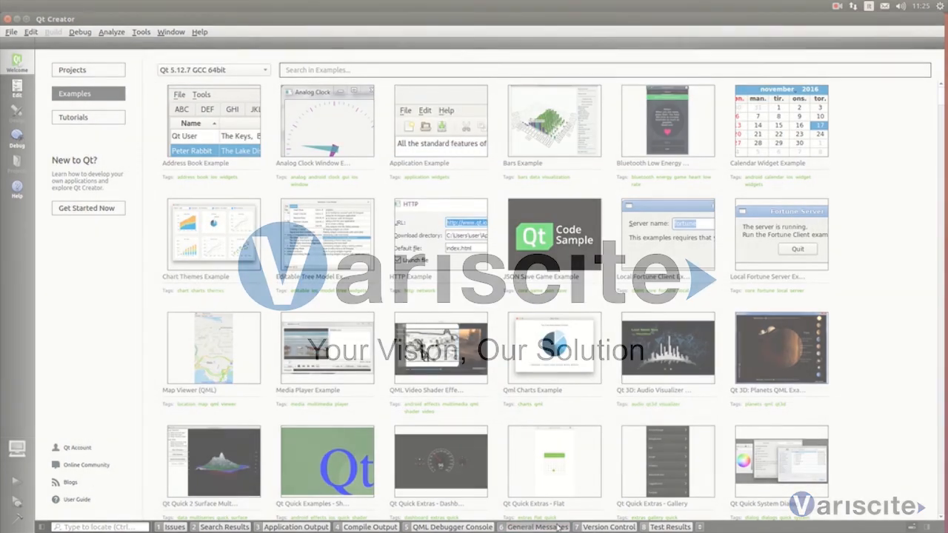